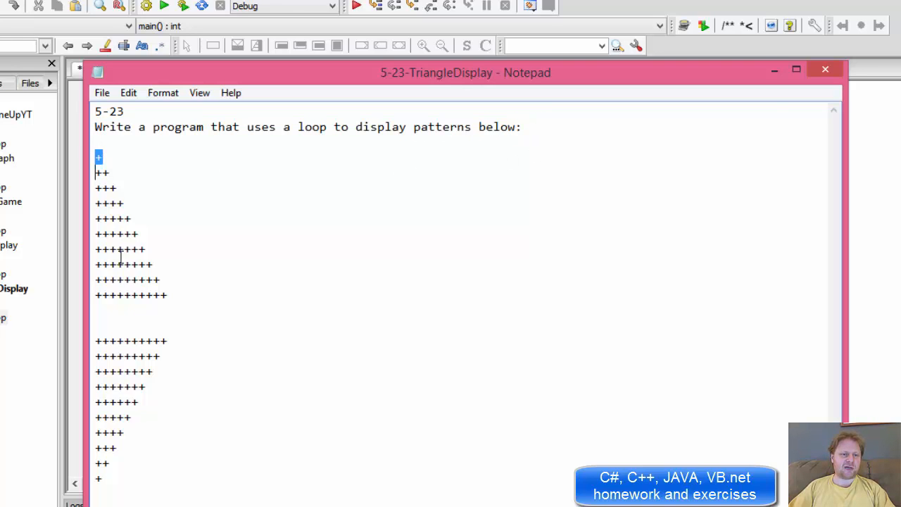
# - Highlight the single-plus first row of the ascending triangle in the assignment
pyautogui.moveTo(98, 155); pyautogui.dragTo(99, 312)
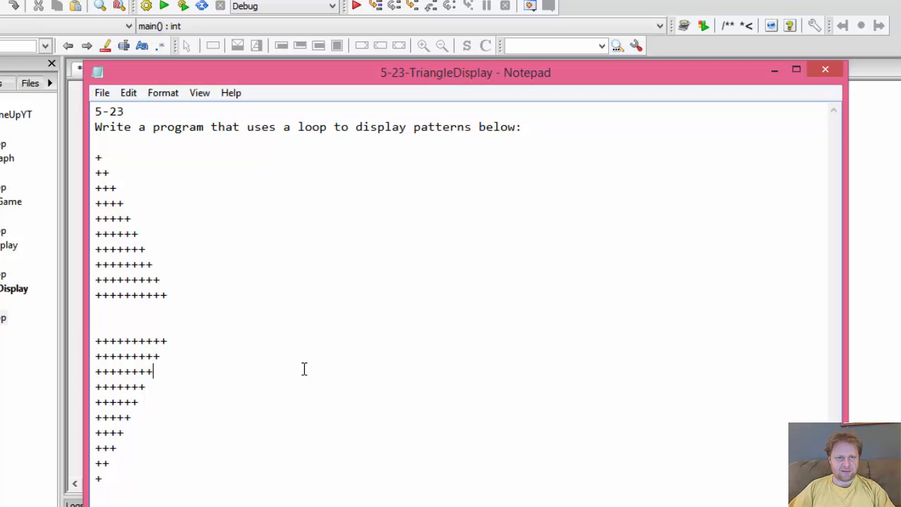
pyautogui.moveTo(301, 364)
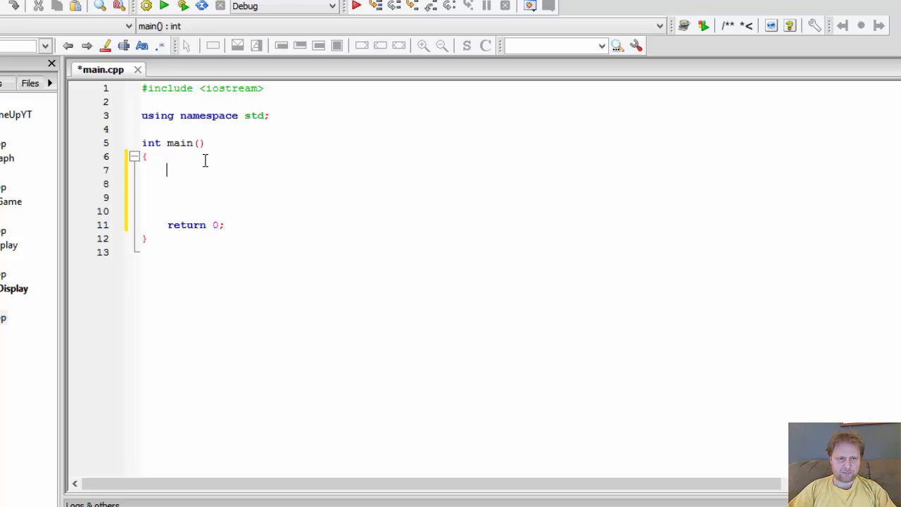
# - Add the comment //first triangle inside main
pyautogui.write('//fir')
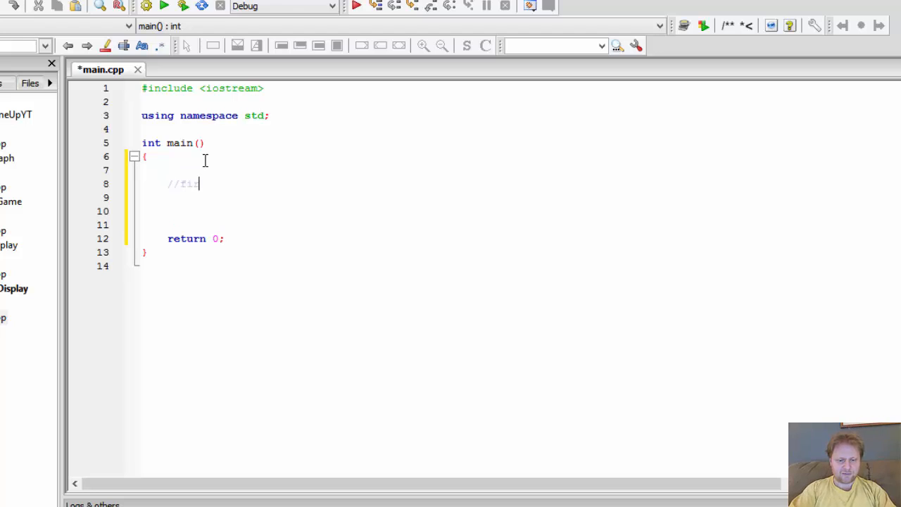
pyautogui.write('rst triangle')
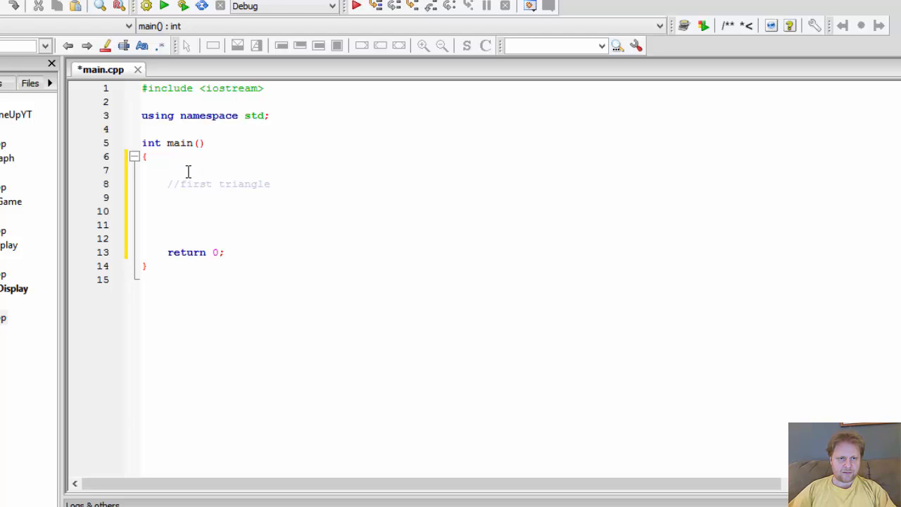
pyautogui.moveTo(188, 172)
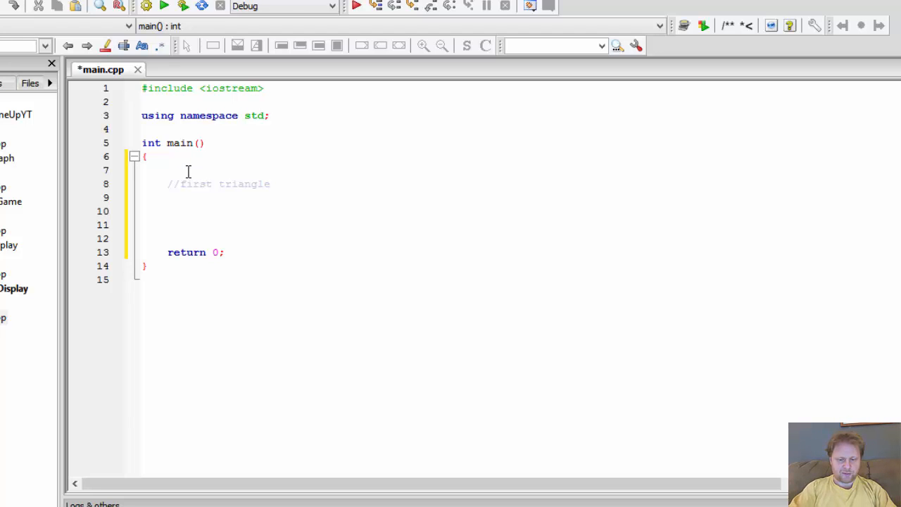
# - Write the row loop header for (int r = 0; r < 10; r++), checking the longest assignment row
pyautogui.write('for ()')
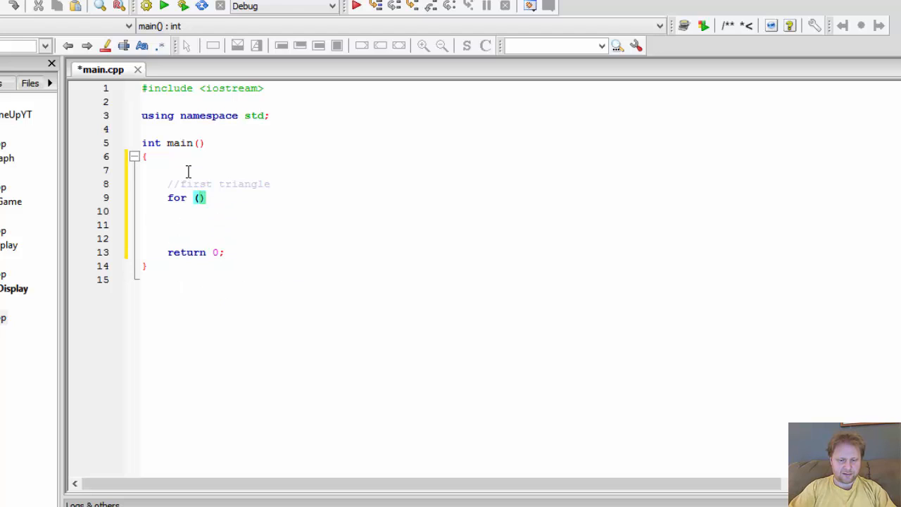
pyautogui.write('int')
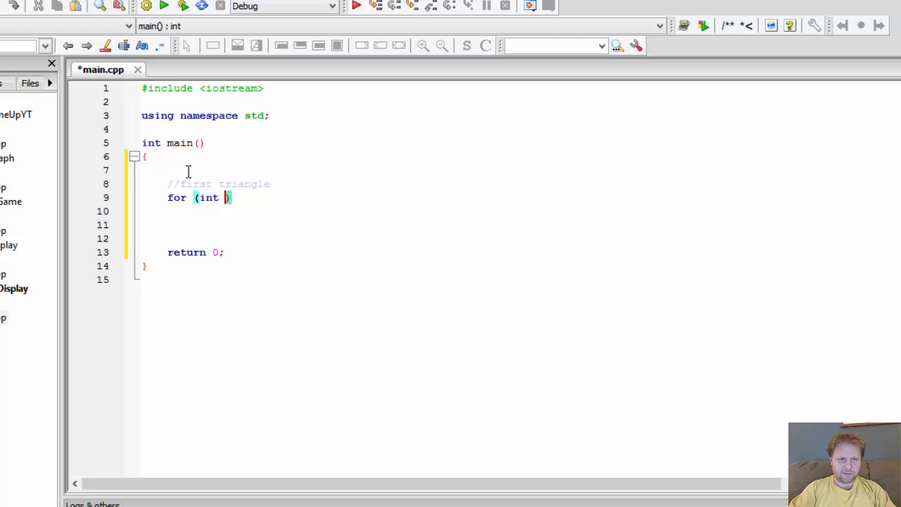
pyautogui.write('r =')
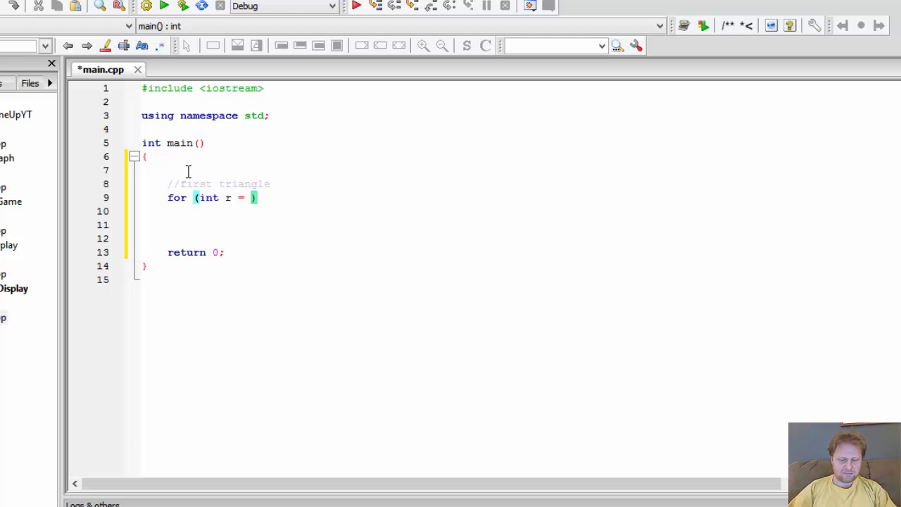
pyautogui.write('0; r')
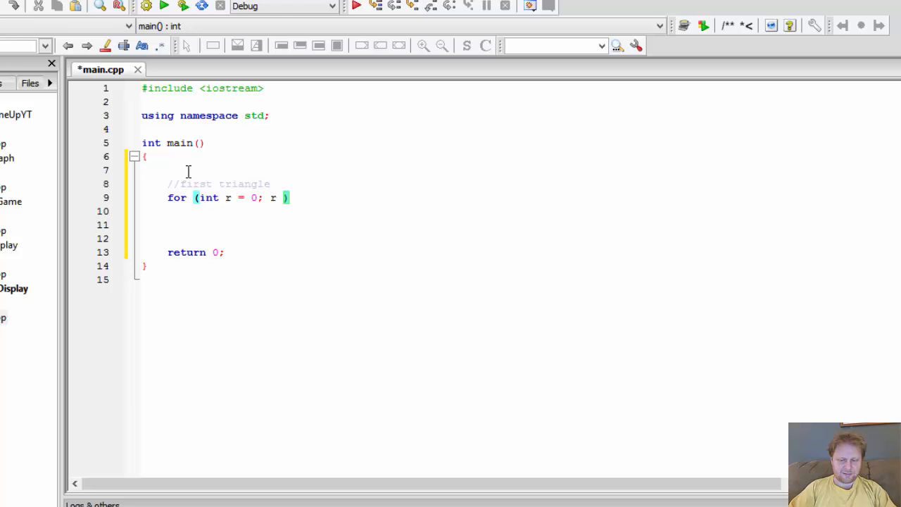
pyautogui.write('<')
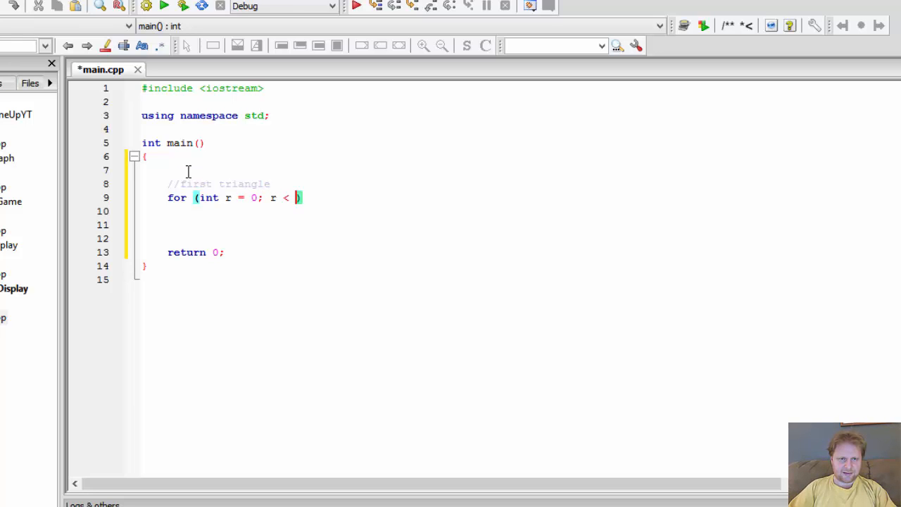
pyautogui.write('1')
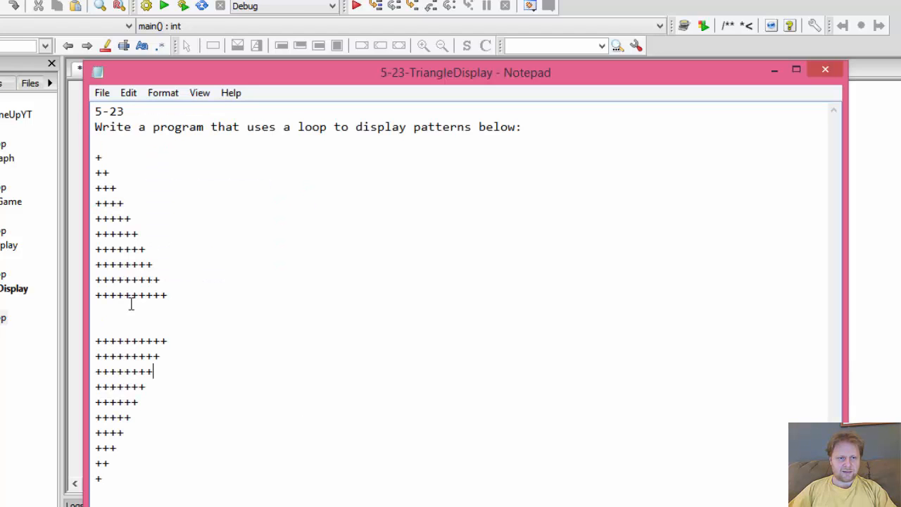
pyautogui.tripleClick(129, 295)
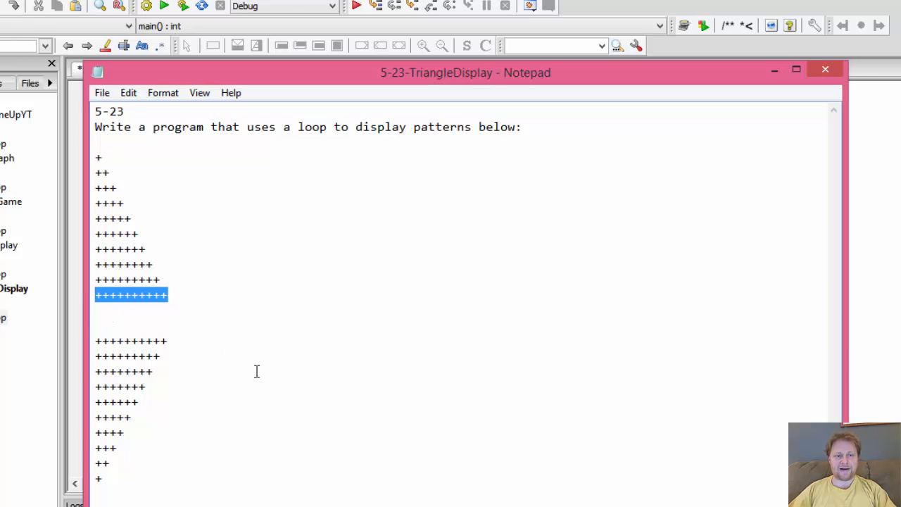
pyautogui.click(102, 69)
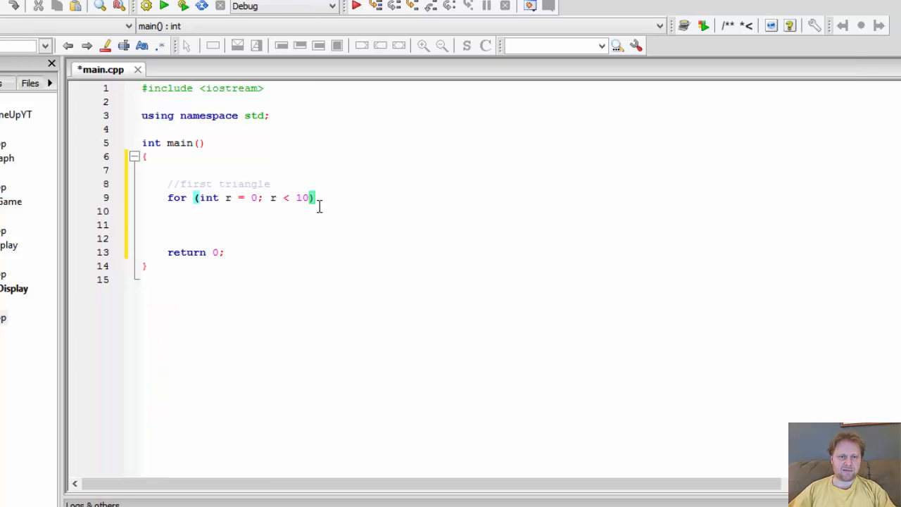
pyautogui.write('; r++')
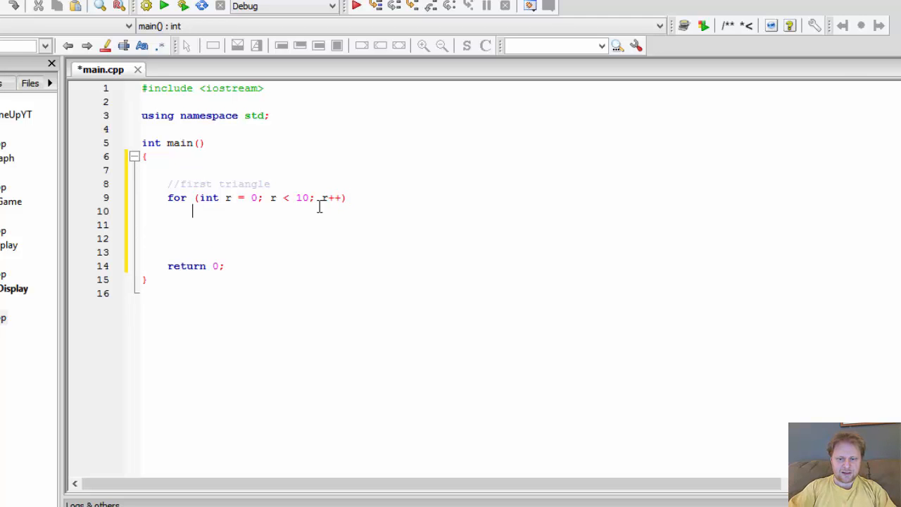
# - Give the row loop braces and a nested column loop for (int c = 0; c < r; c++)
pyautogui.write('{')
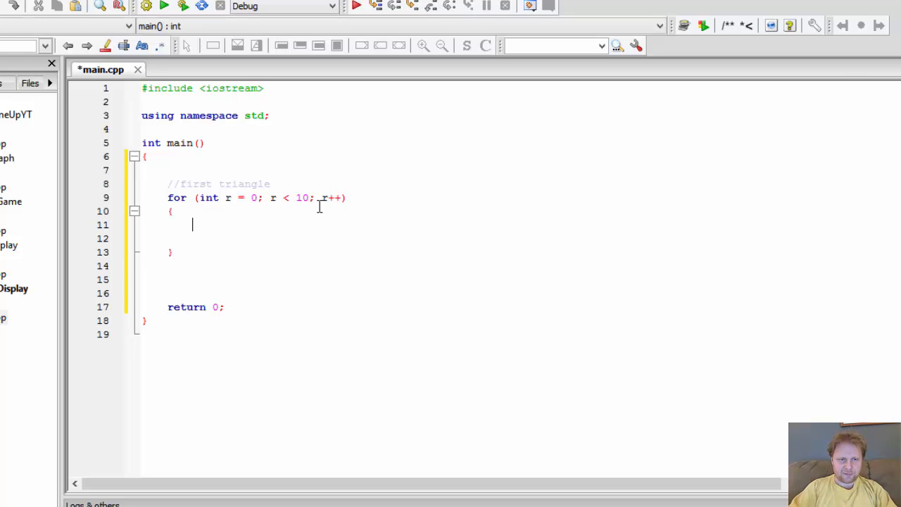
pyautogui.write('for')
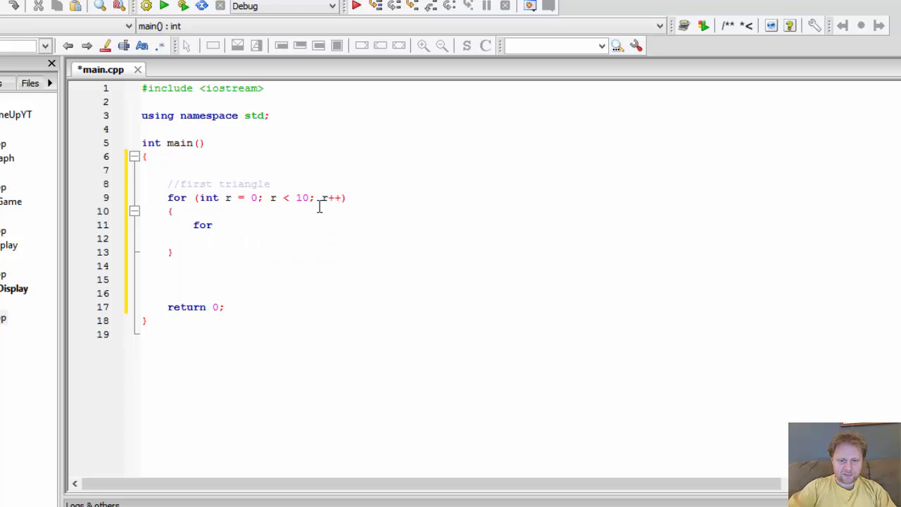
pyautogui.write('(c)')
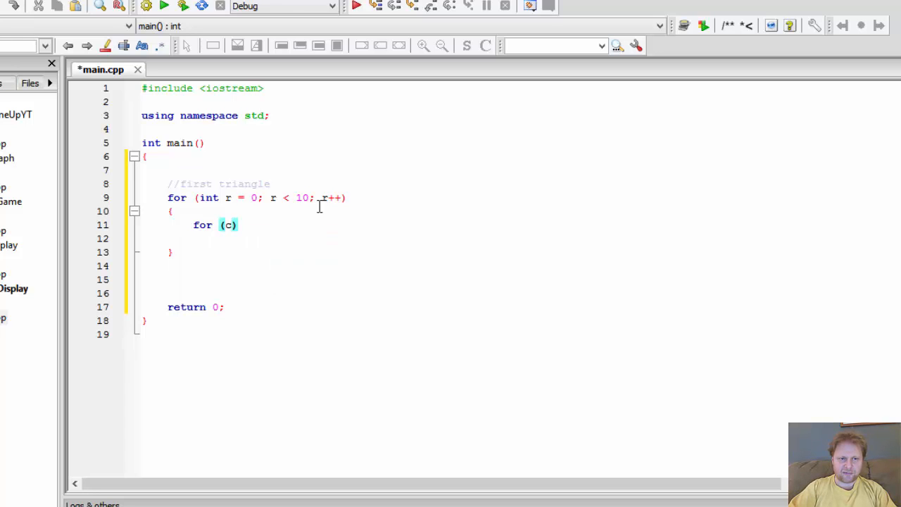
pyautogui.write('int')
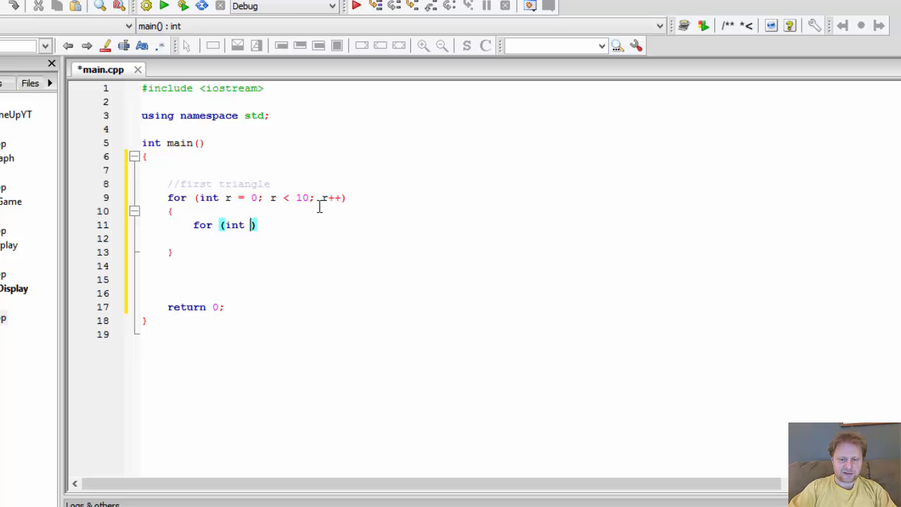
pyautogui.write('c = 0; c')
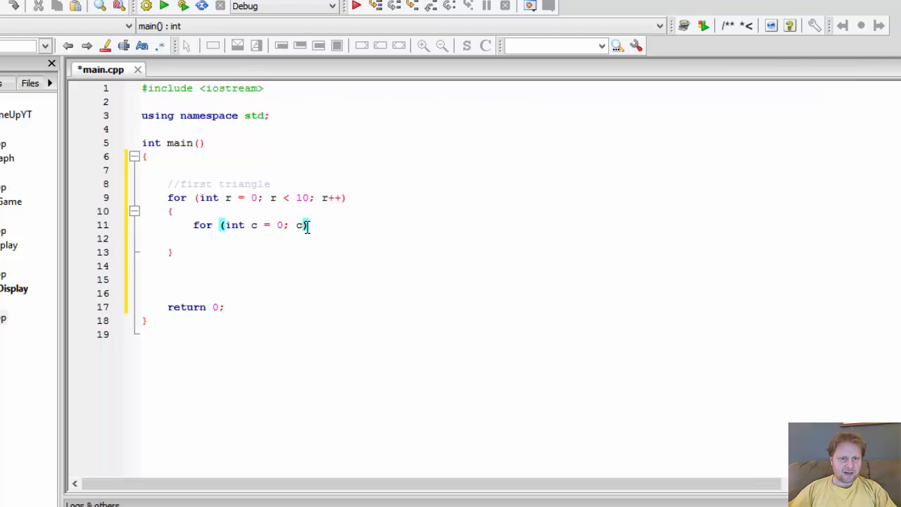
pyautogui.write('=')
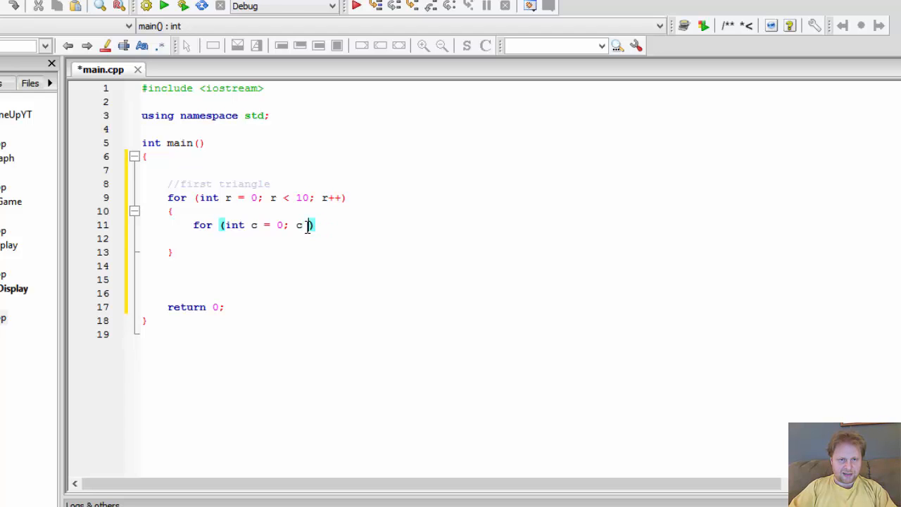
pyautogui.write('<')
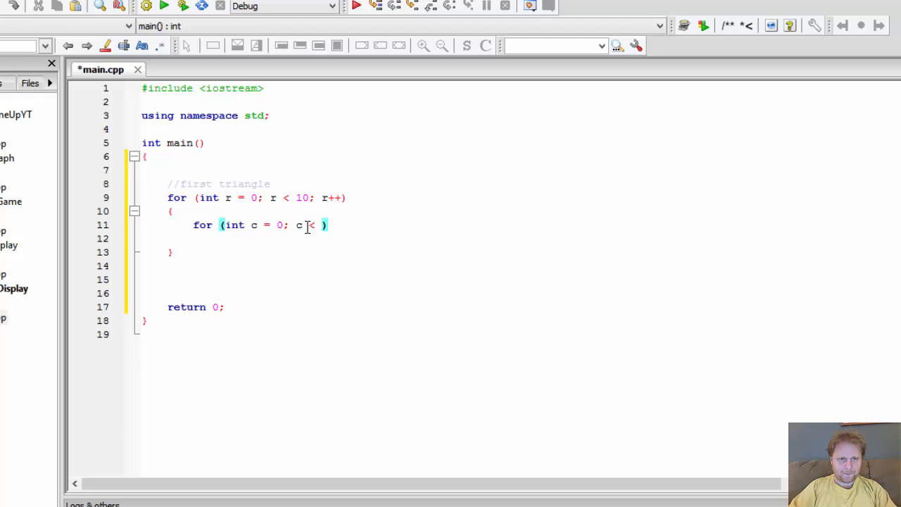
pyautogui.write('r')
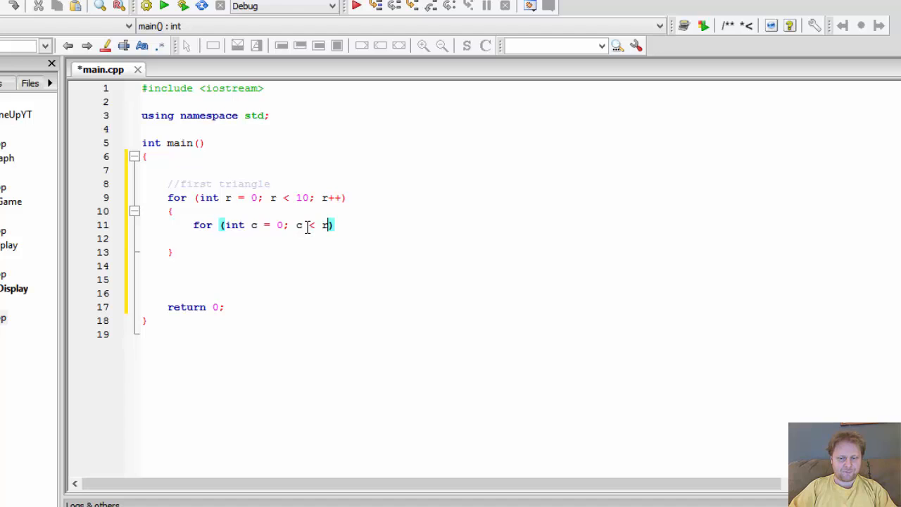
pyautogui.write('; c++)')
pyautogui.write('{')
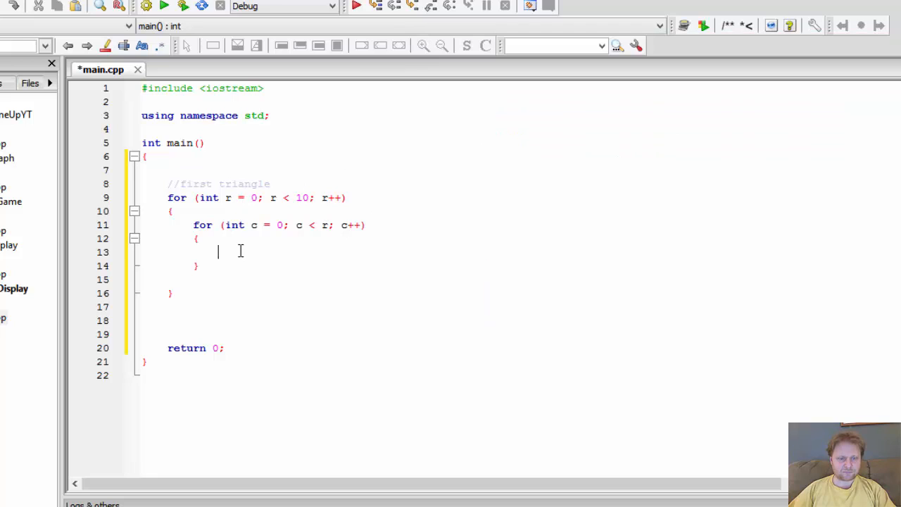
# - Make the column loop print a "+" character
pyautogui.write('cout')
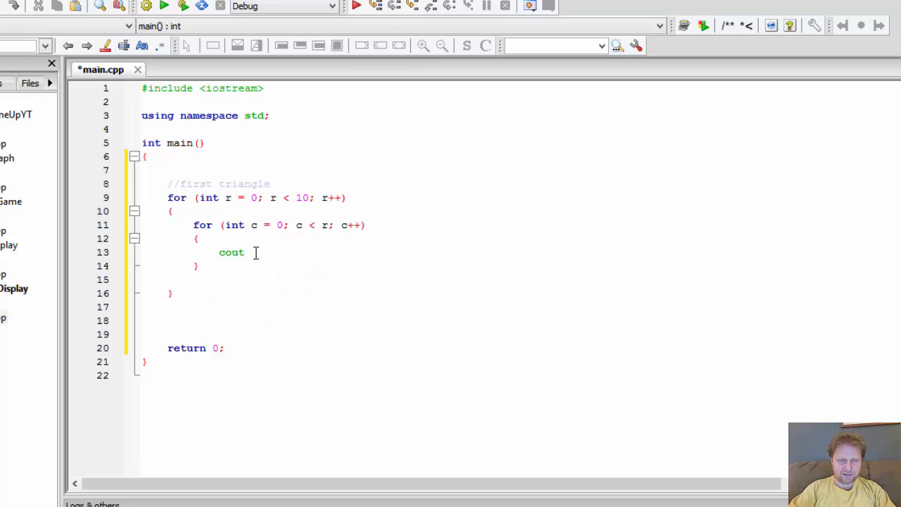
pyautogui.write('<< ""')
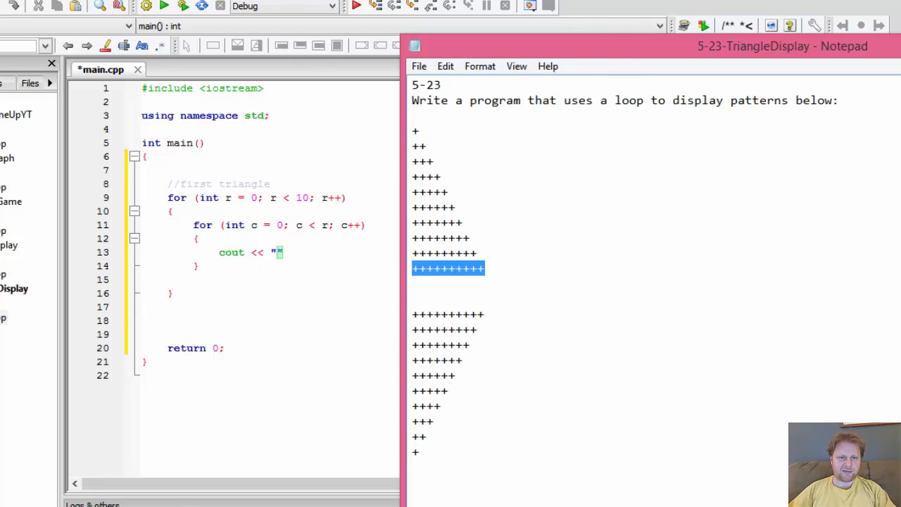
pyautogui.write('+')
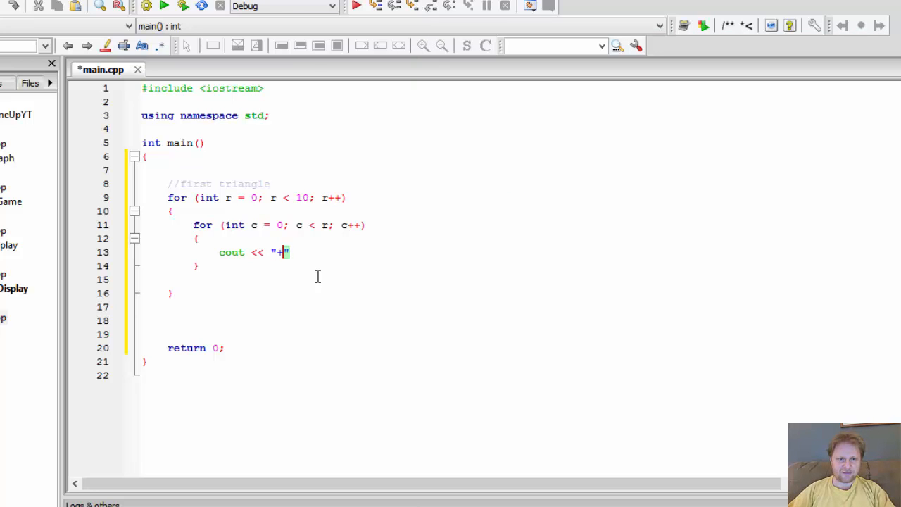
pyautogui.write('";')
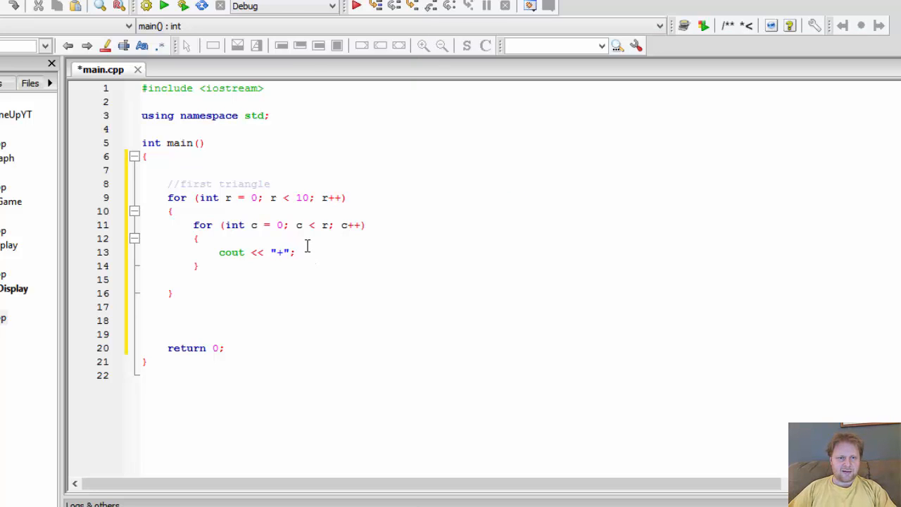
# - End each row with cout << endl; after the column loop and save
pyautogui.moveTo(194, 225); pyautogui.dragTo(200, 266)
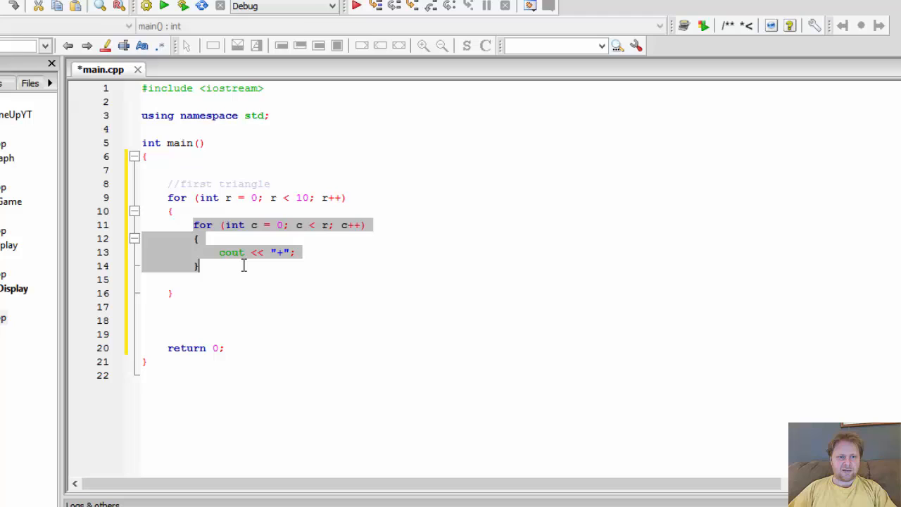
pyautogui.moveTo(227, 267)
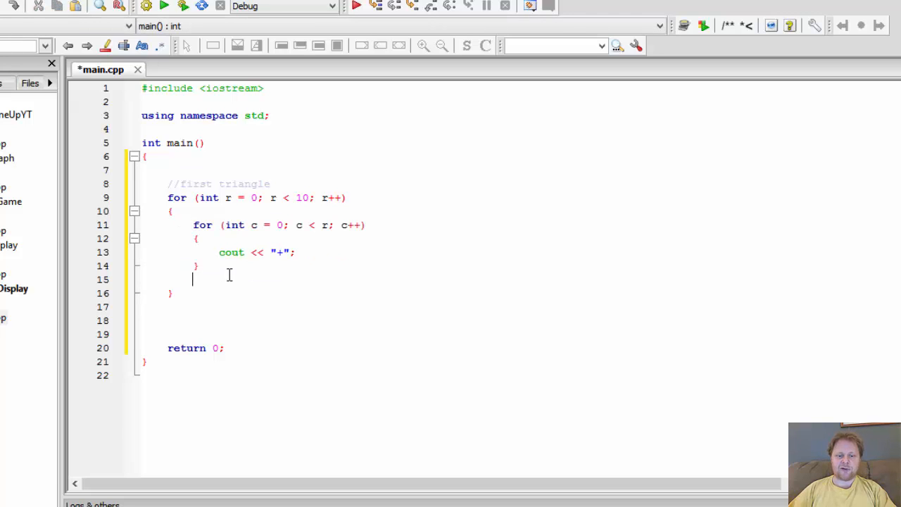
pyautogui.write('cout << endl')
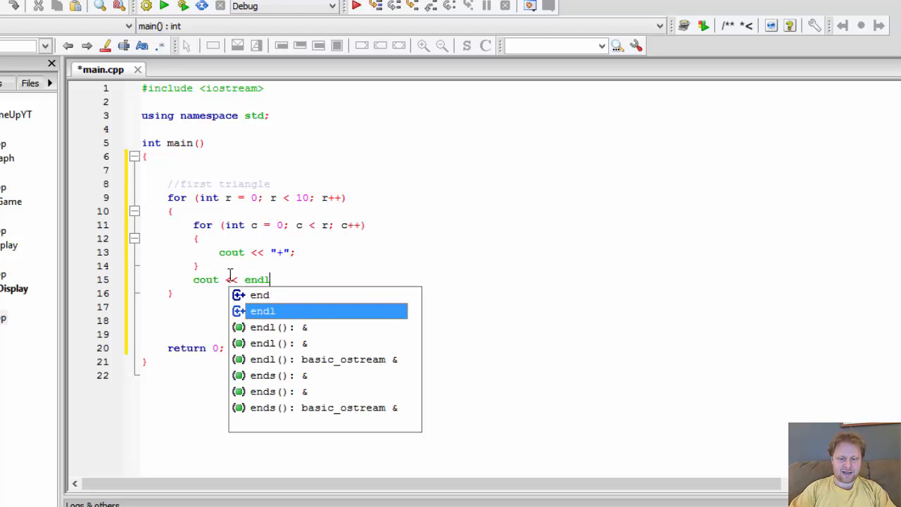
pyautogui.write(';')
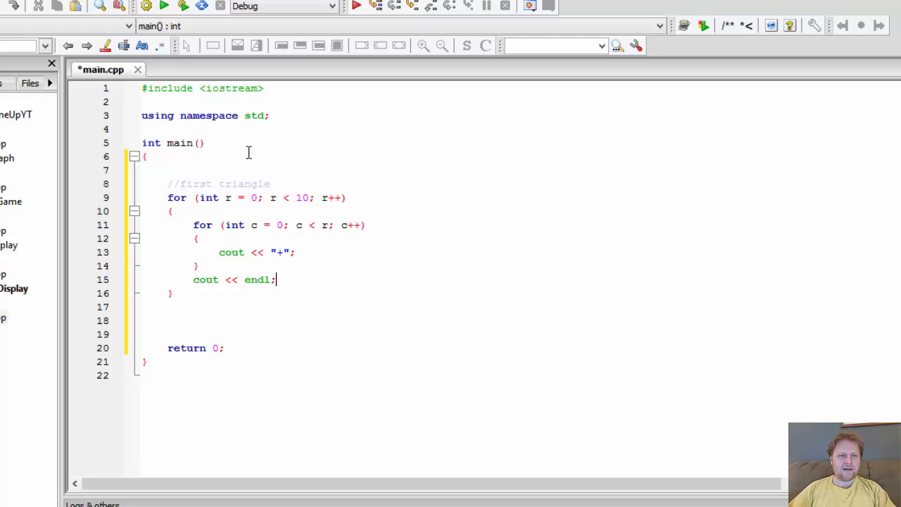
pyautogui.press('ctrl+s')
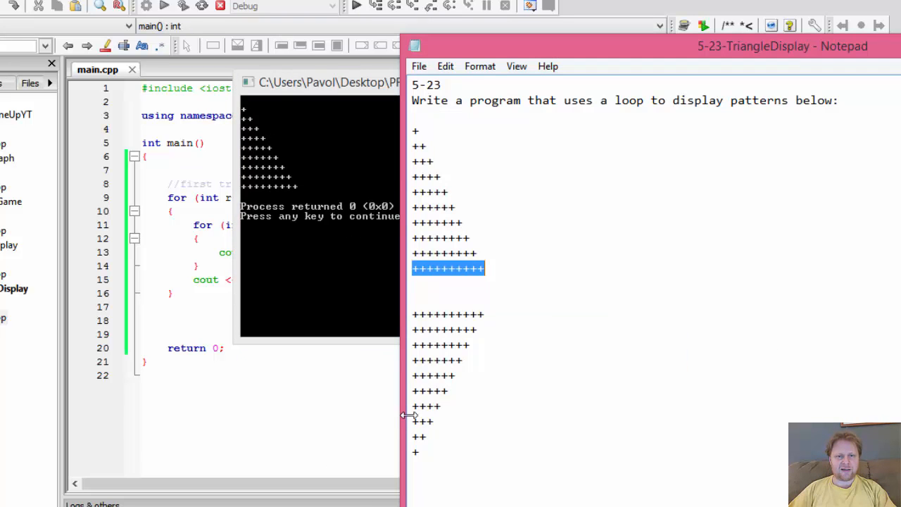
pyautogui.moveTo(504, 371)
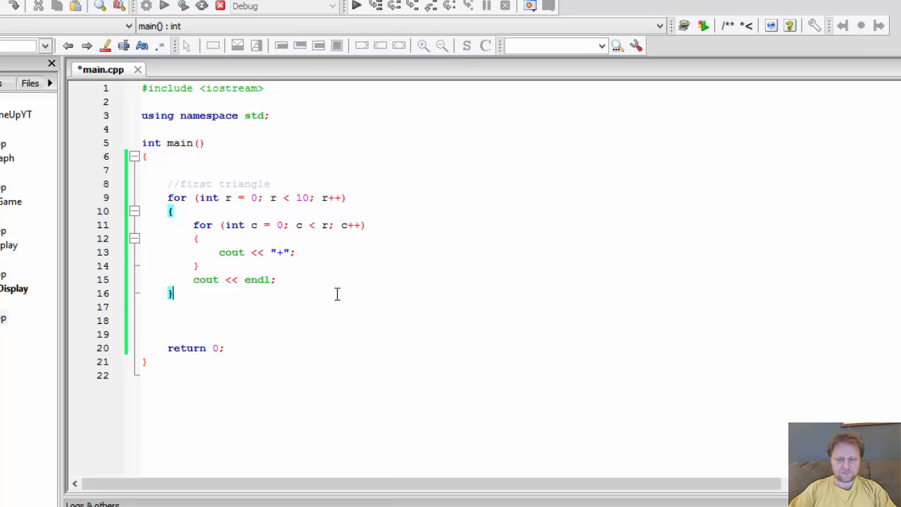
# - Add the comment //second tri below the first triangle
pyautogui.write('se')
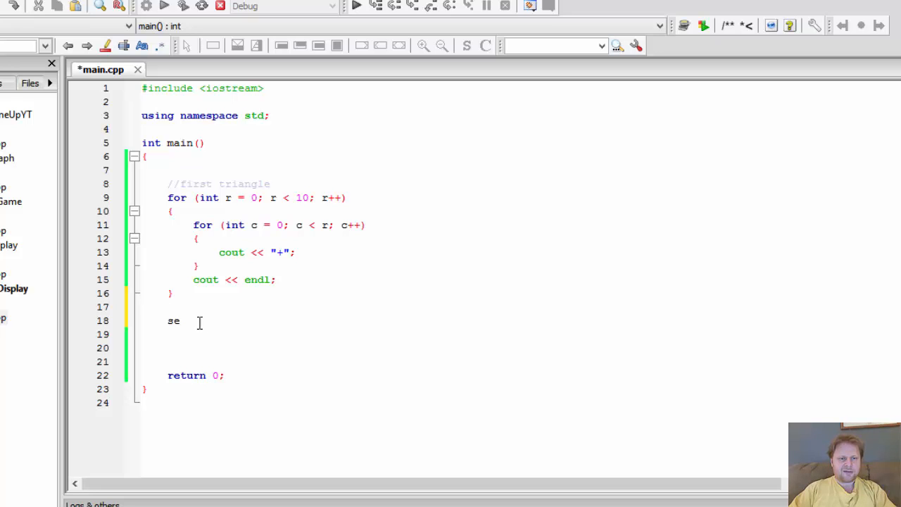
pyautogui.write('//')
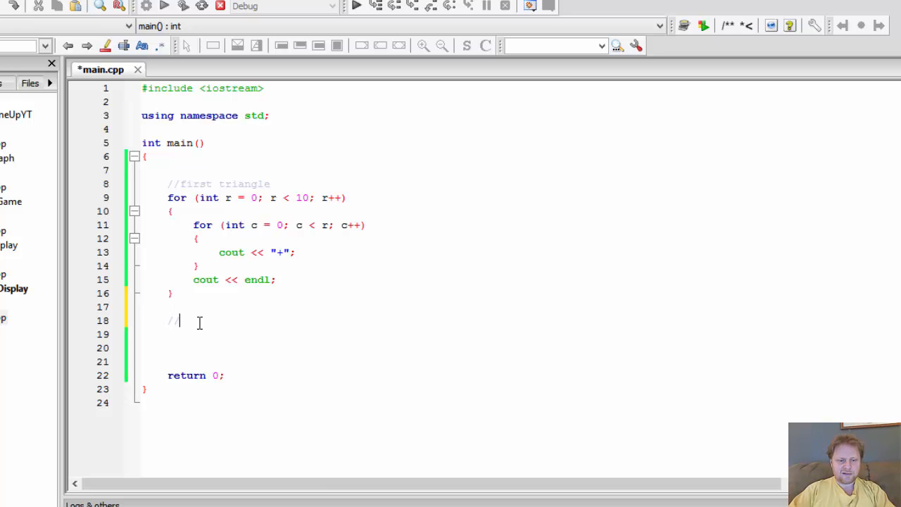
pyautogui.write('second triangle')
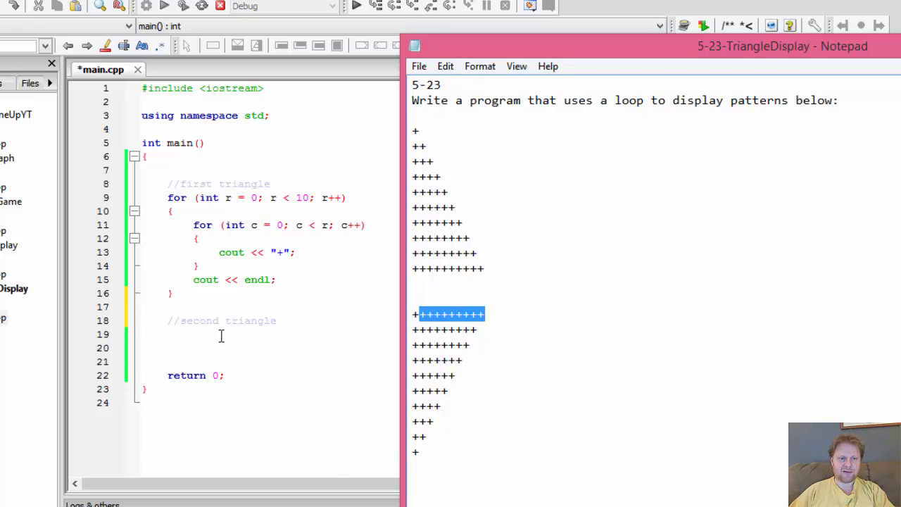
pyautogui.click(256, 198)
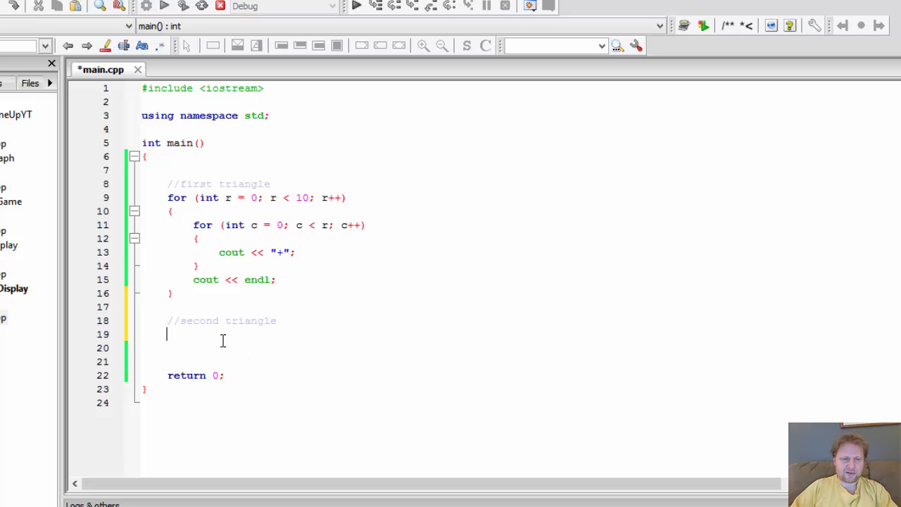
# - Write the descending row loop for (int r = 10; r > 0; r--), correcting the initial r = 0 attempt
pyautogui.write('for (')
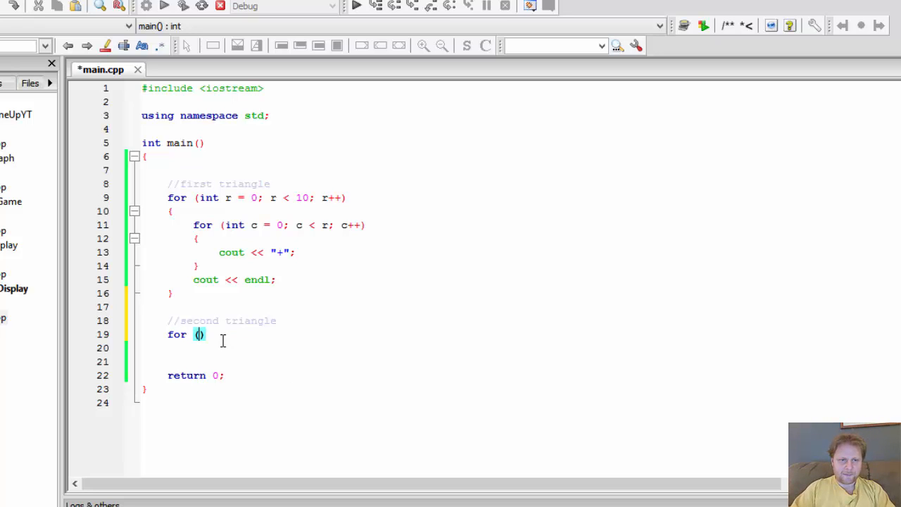
pyautogui.write('int r')
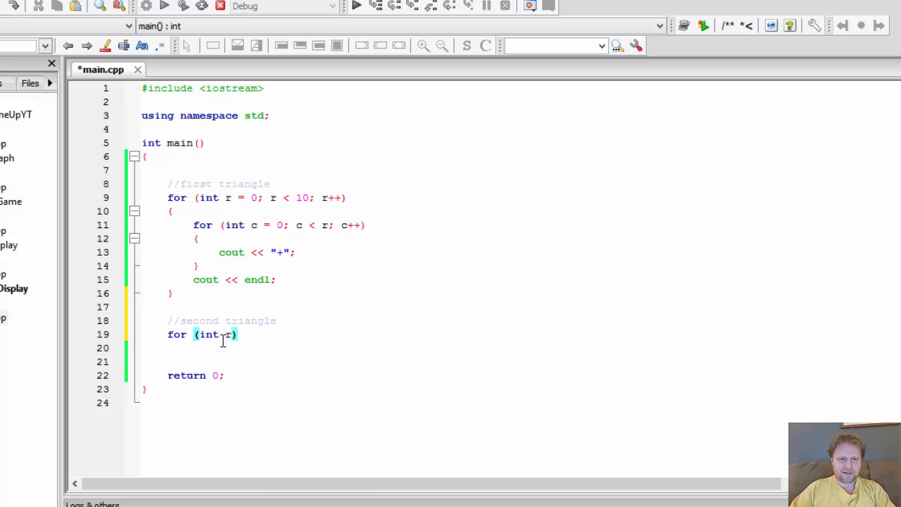
pyautogui.write('= 0)')
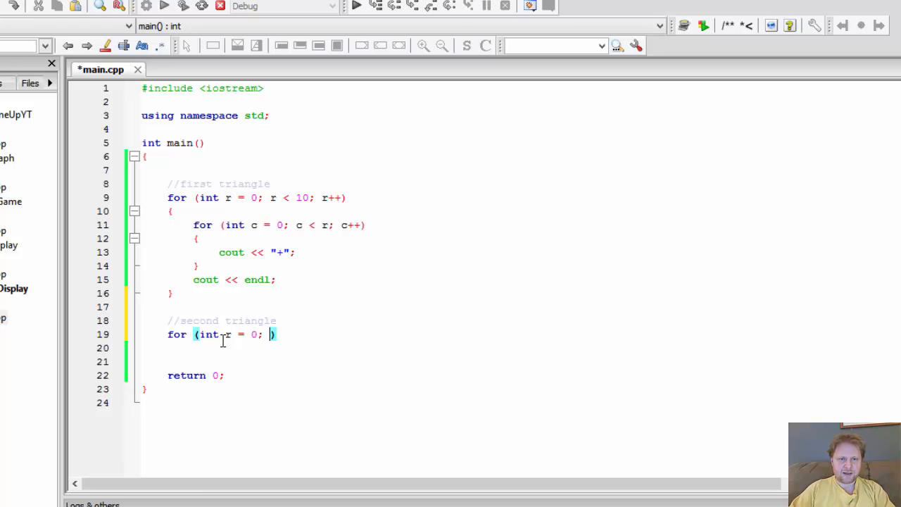
pyautogui.write('r <')
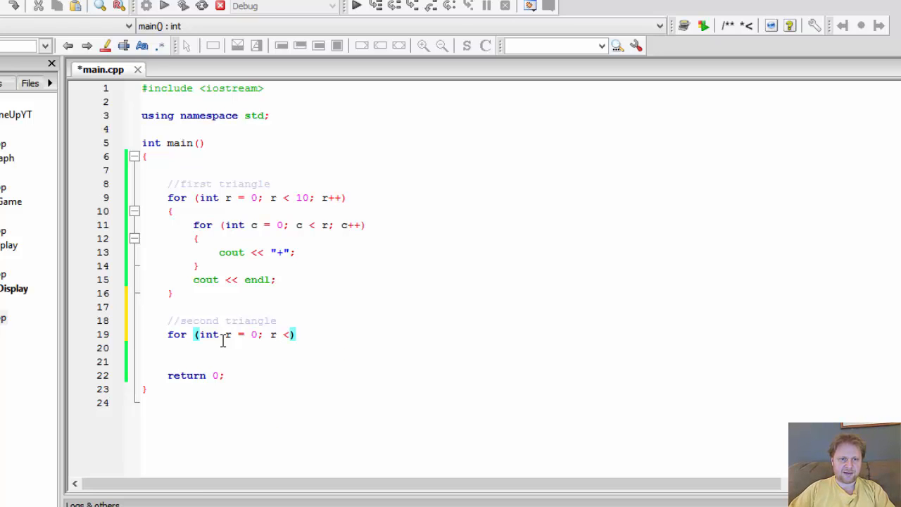
pyautogui.press('BackSpace')
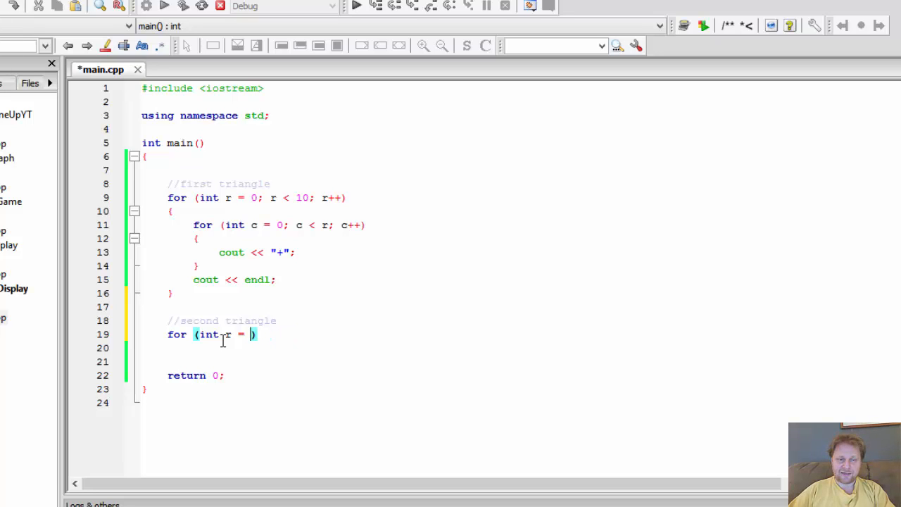
pyautogui.write('10;')
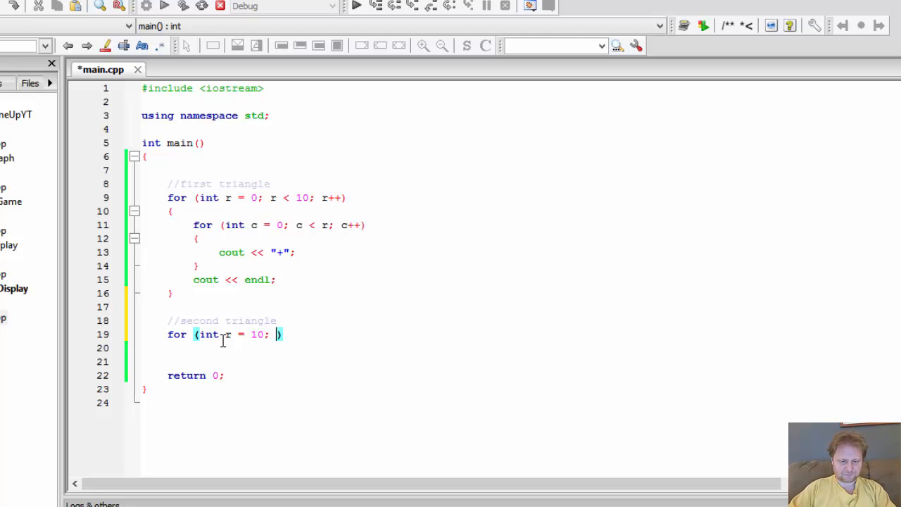
pyautogui.write('r')
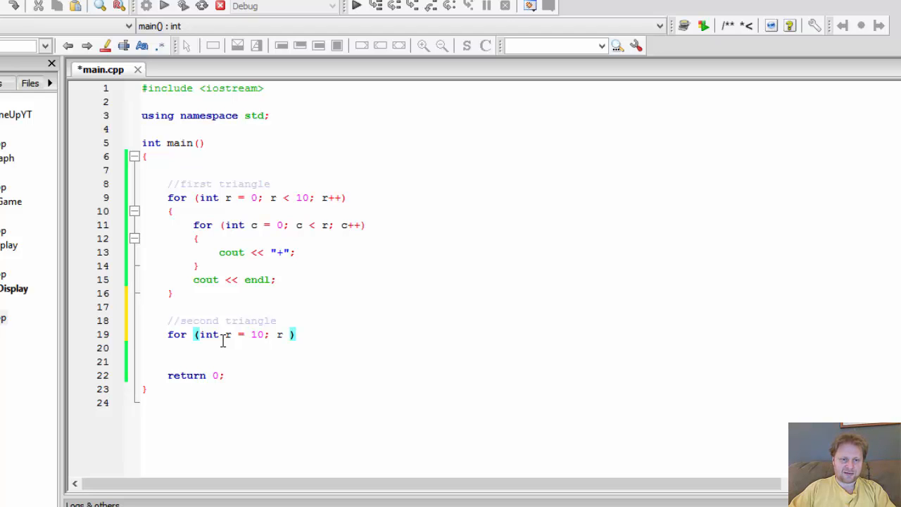
pyautogui.write('>')
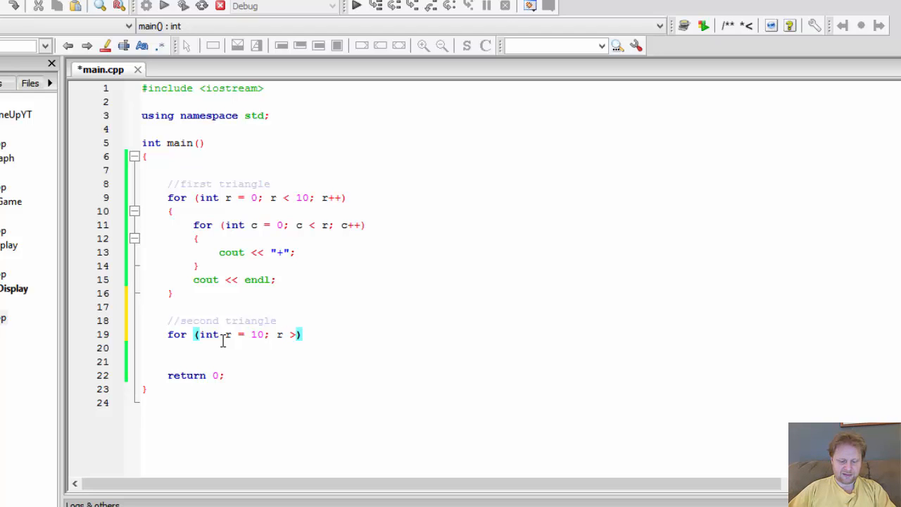
pyautogui.write('0')
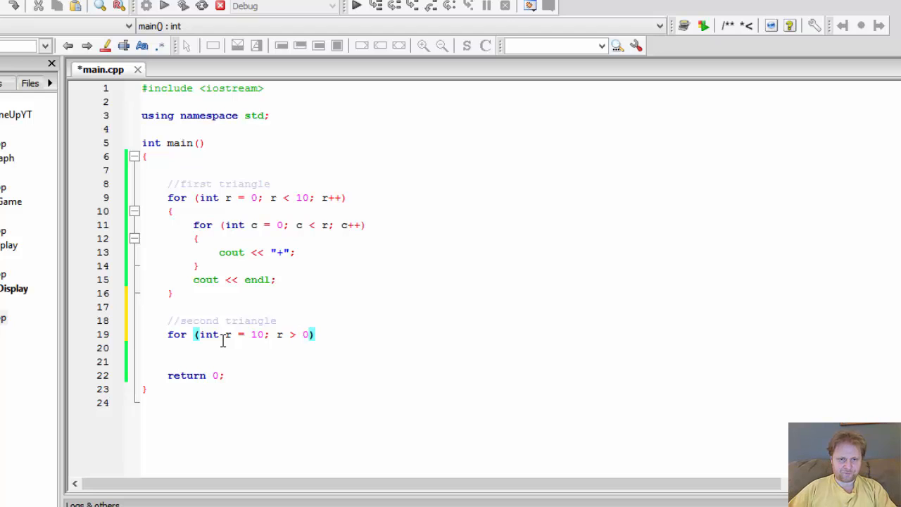
pyautogui.write(';')
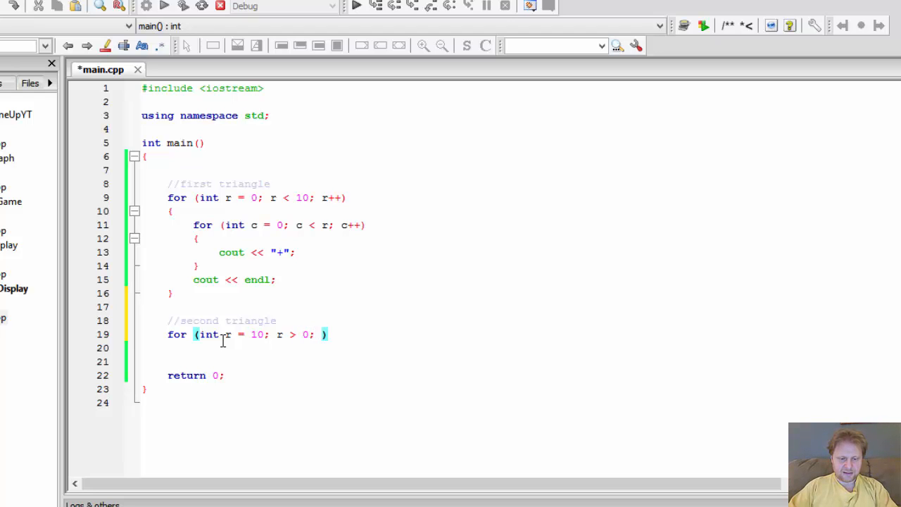
pyautogui.write('r--')
pyautogui.click(460, 348)
pyautogui.write('{')
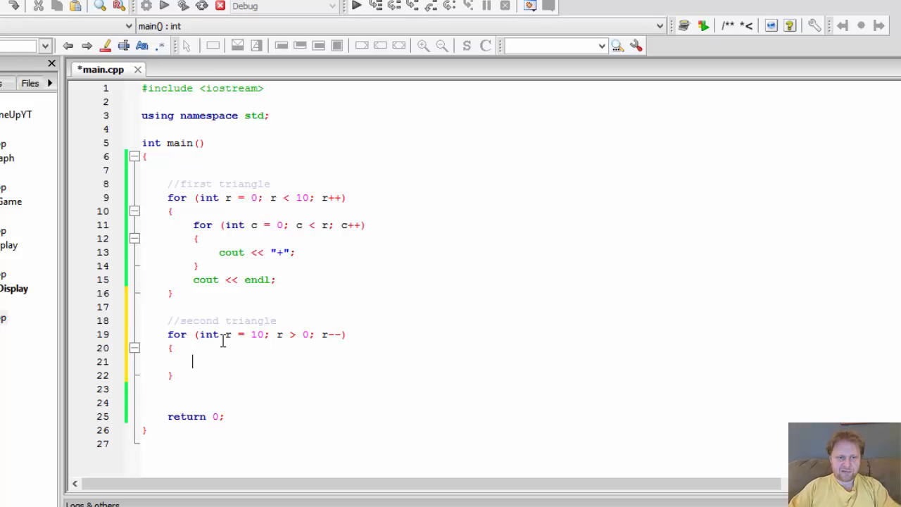
# - Nest the column loop for (int c = 0; c < r; c++) inside it
pyautogui.write('for')
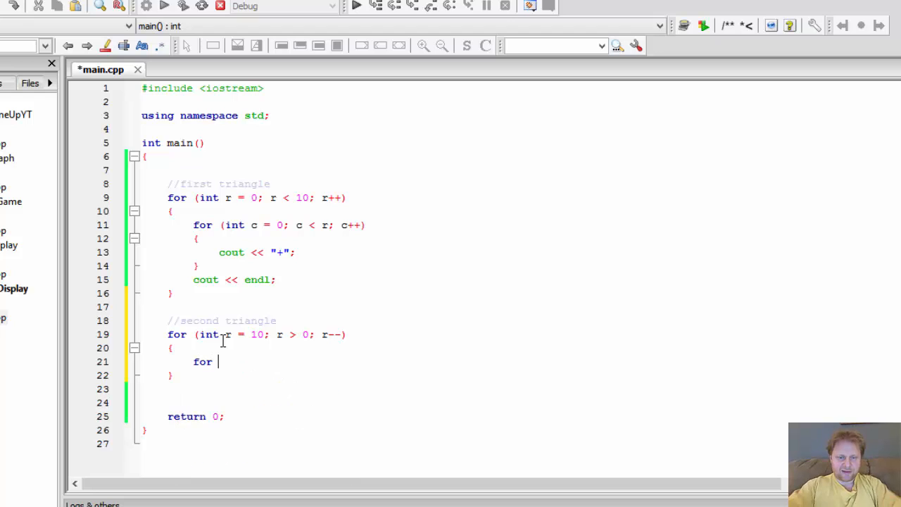
pyautogui.write('(c')
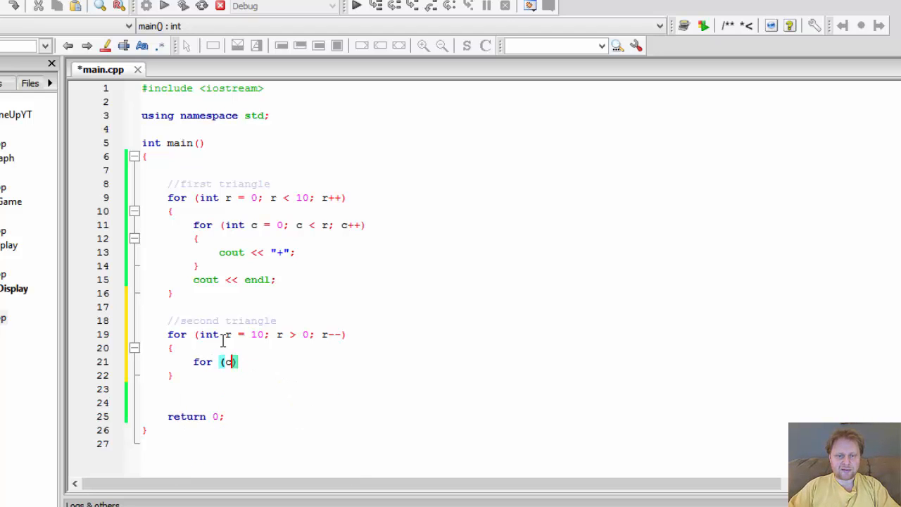
pyautogui.write('int c =')
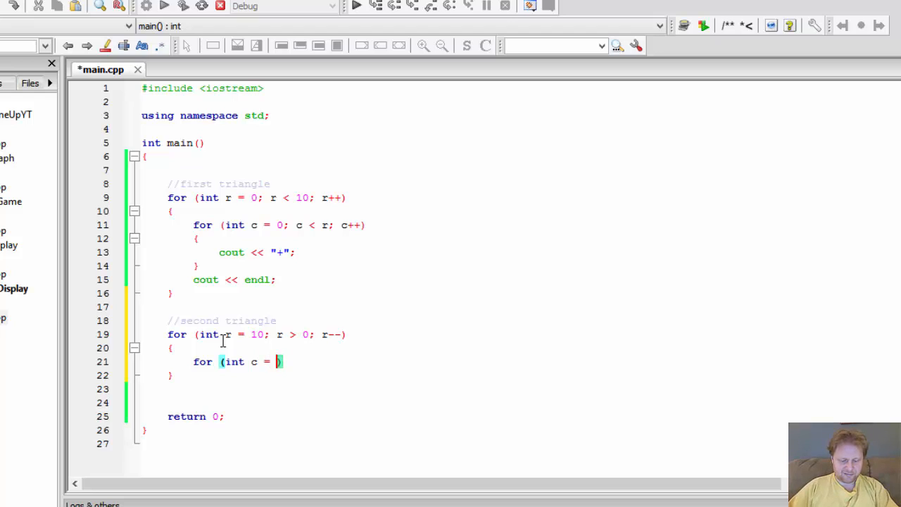
pyautogui.write('0;')
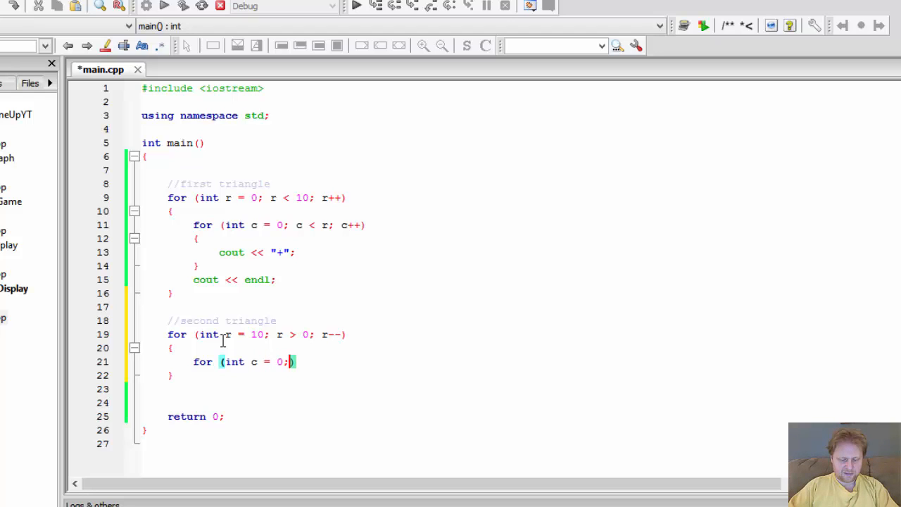
pyautogui.write('c')
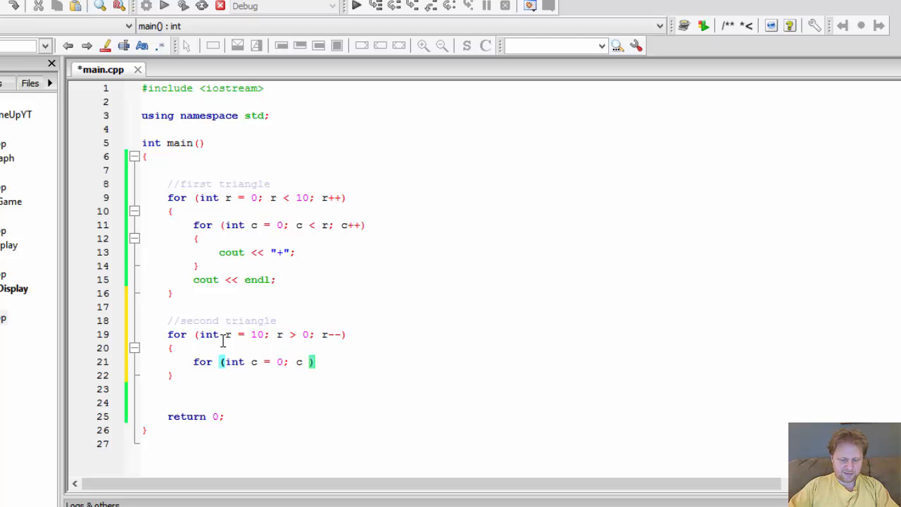
pyautogui.write('<')
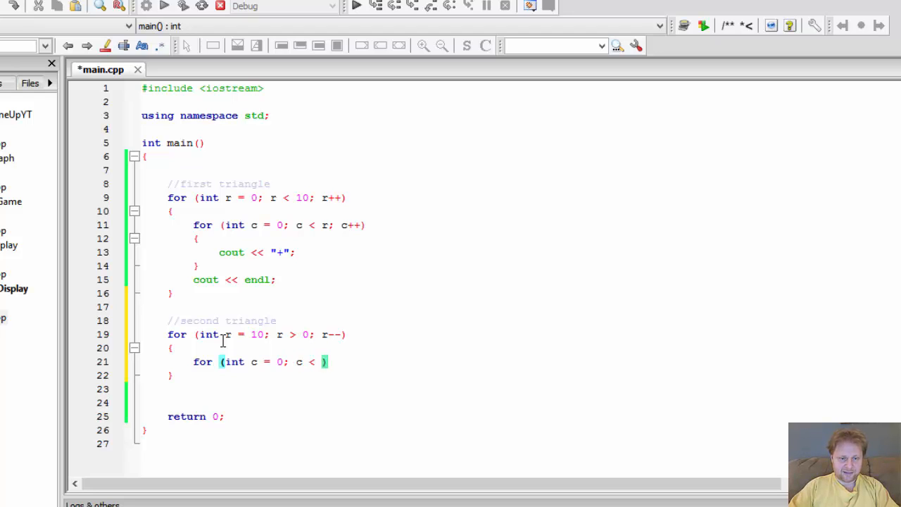
pyautogui.write('r; c')
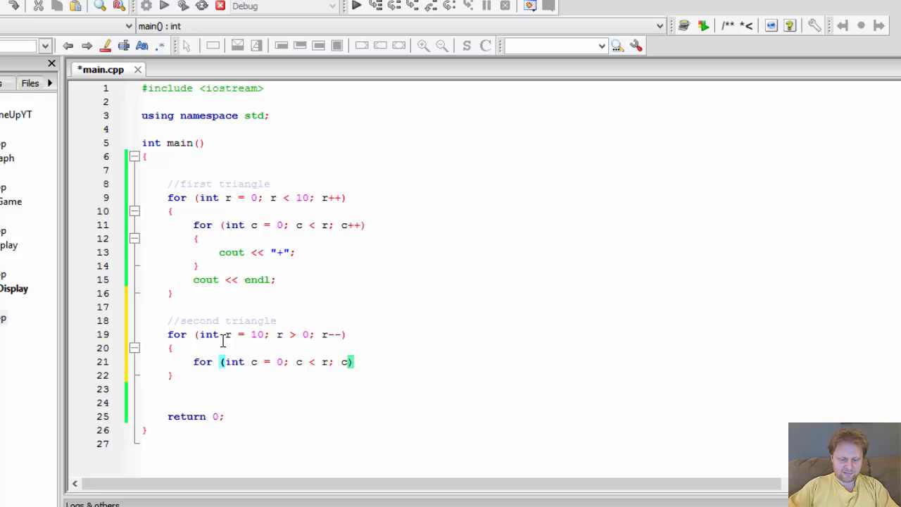
pyautogui.write('++')
pyautogui.write('{')
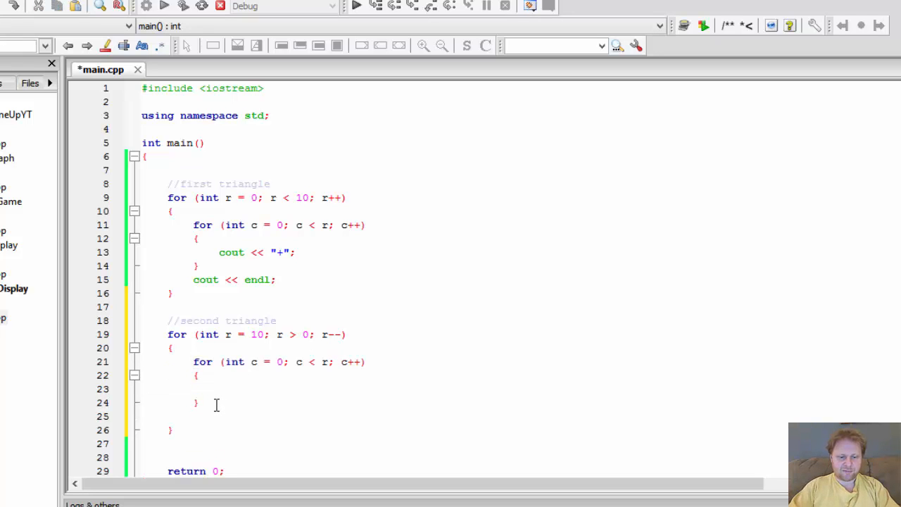
# - Add cout << endl; per row and a cout << "+"; statement in the inner loop
pyautogui.write('cout')
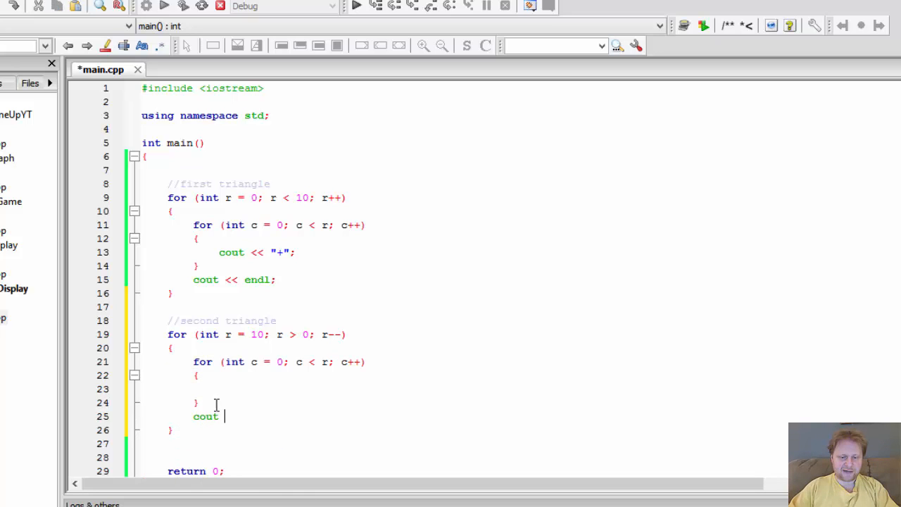
pyautogui.write('<< endl;')
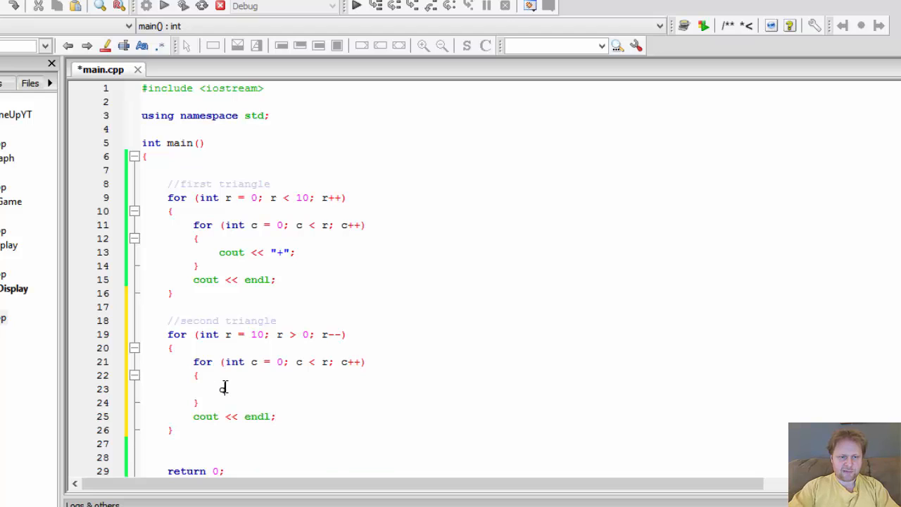
pyautogui.write('cout <<')
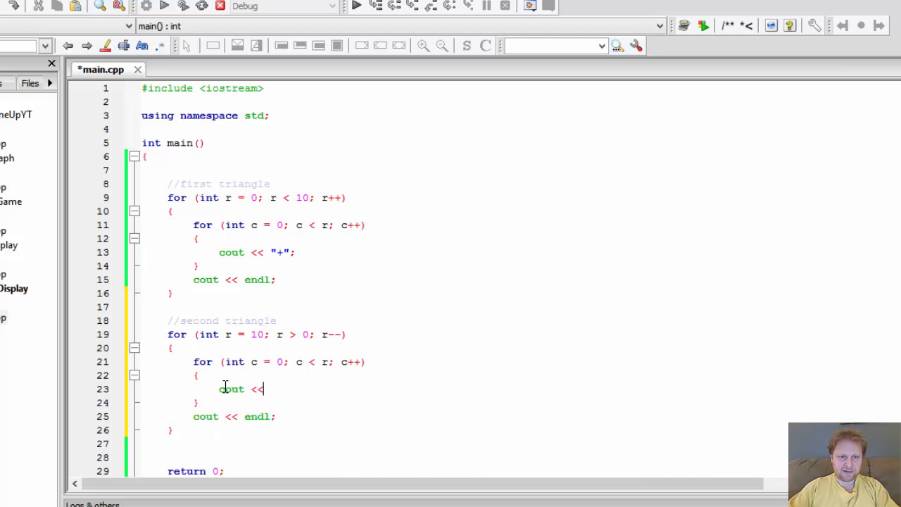
pyautogui.write('""')
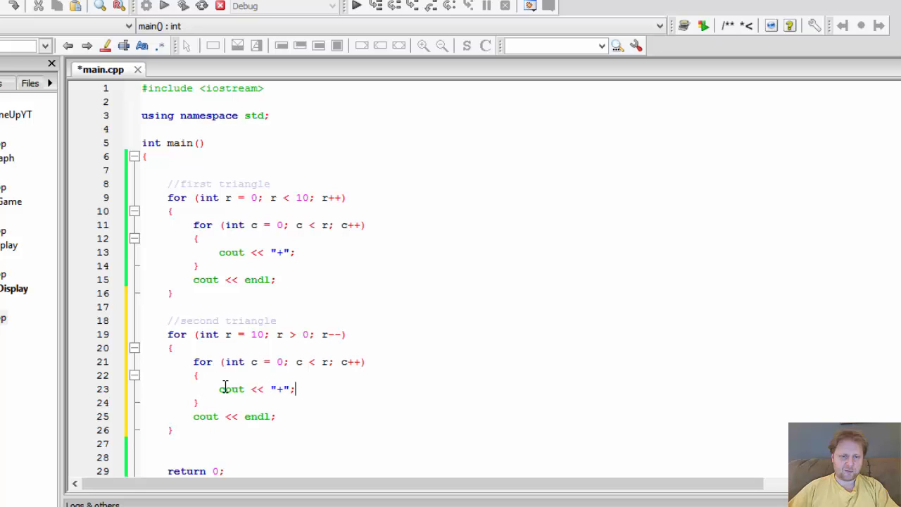
pyautogui.scroll(-3)
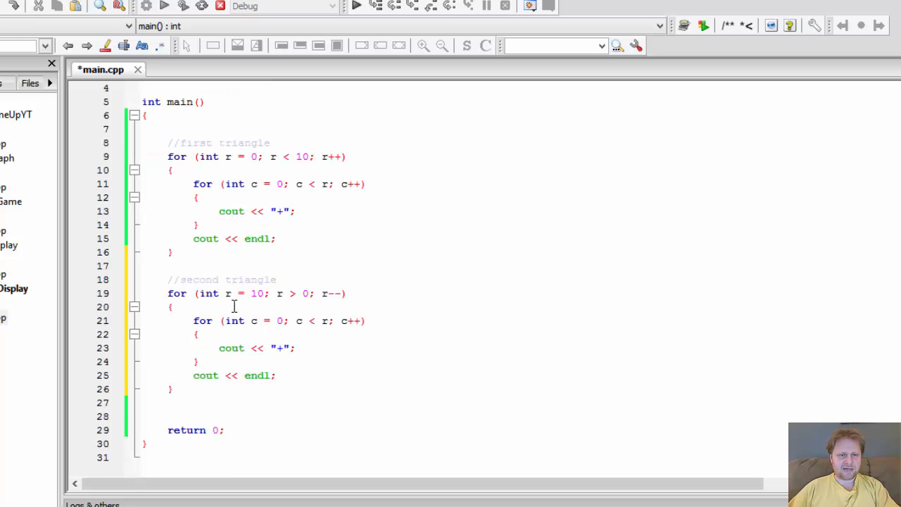
# - Build and run to view the ascending and descending triangles together
pyautogui.click(307, 321)
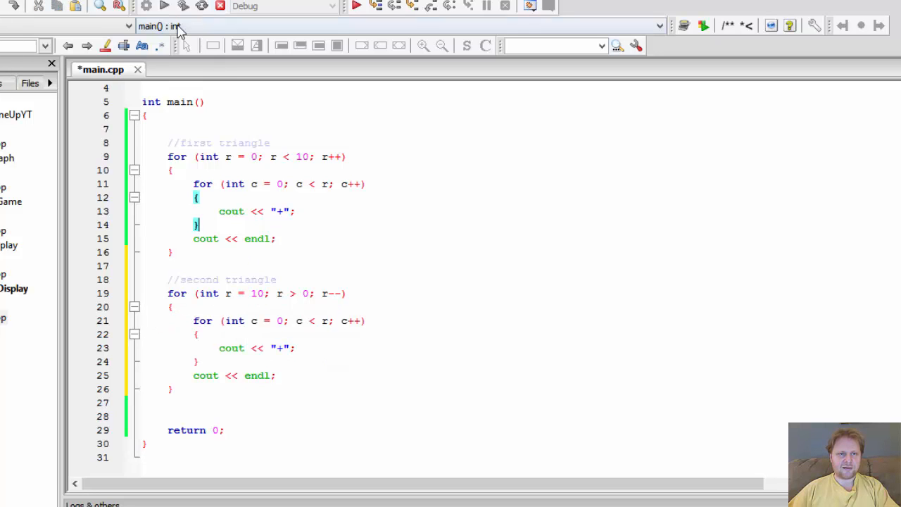
pyautogui.moveTo(221, 6)
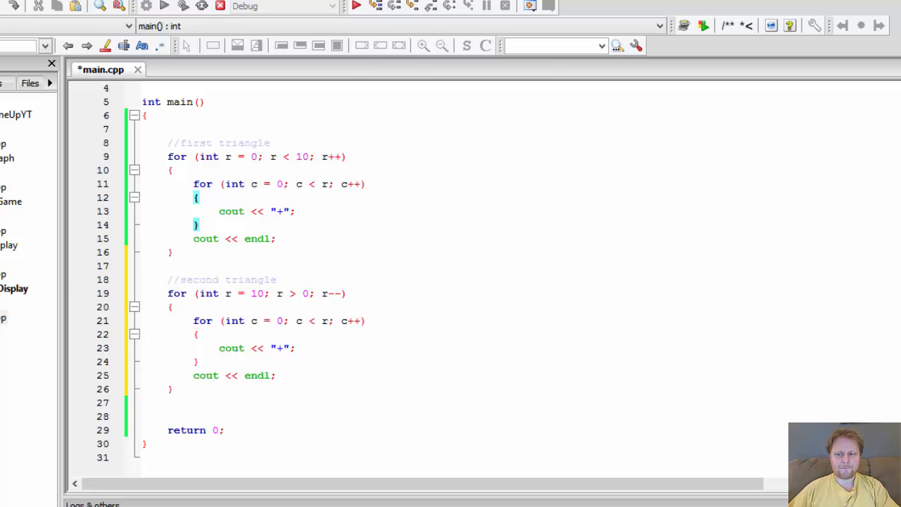
pyautogui.click(163, 5)
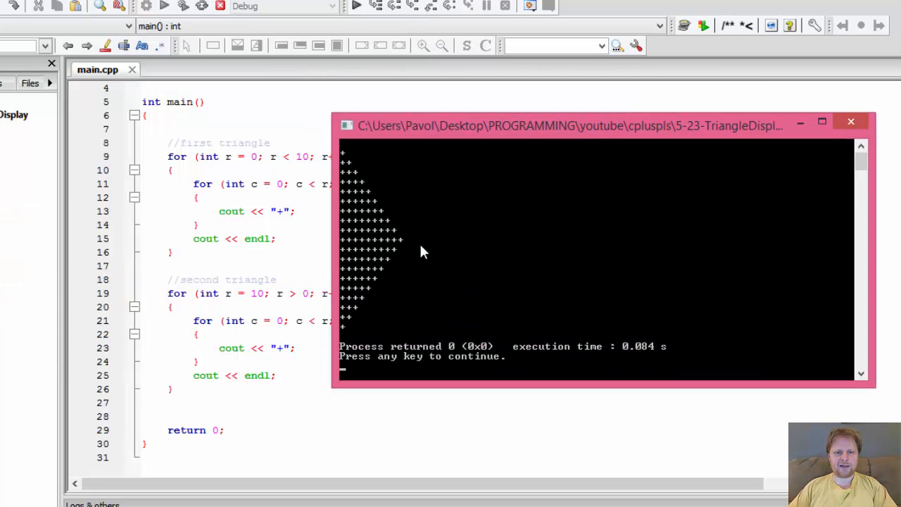
pyautogui.moveTo(402, 246)
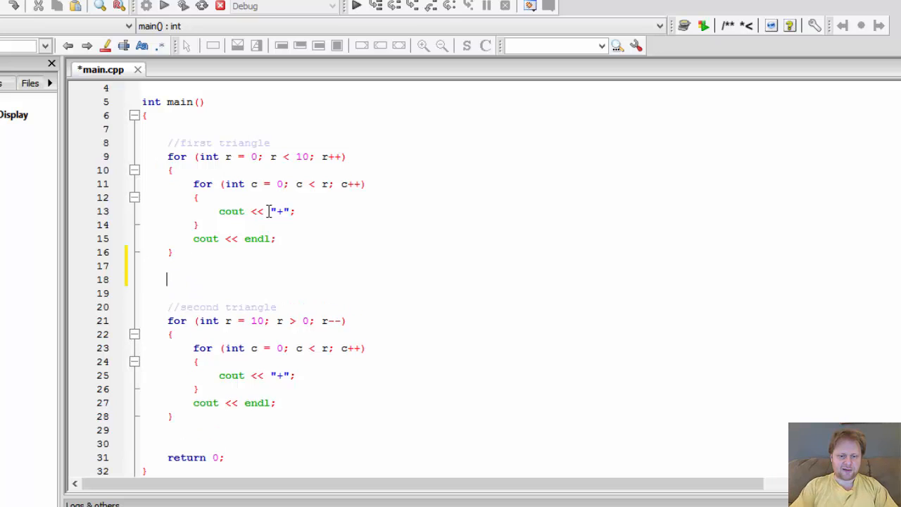
# - Insert cout << endl; between the two loops and rerun, dismissing the compiler-busy warning
pyautogui.write('cout')
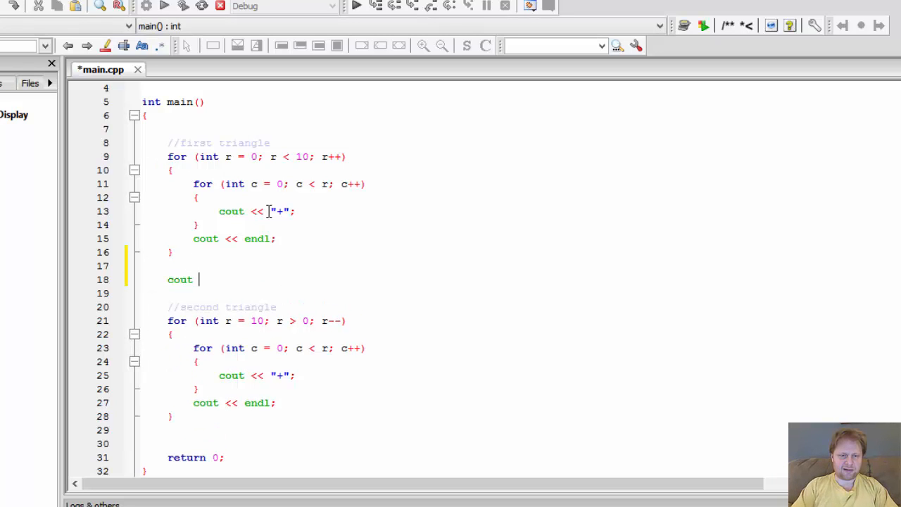
pyautogui.write('<< endl;')
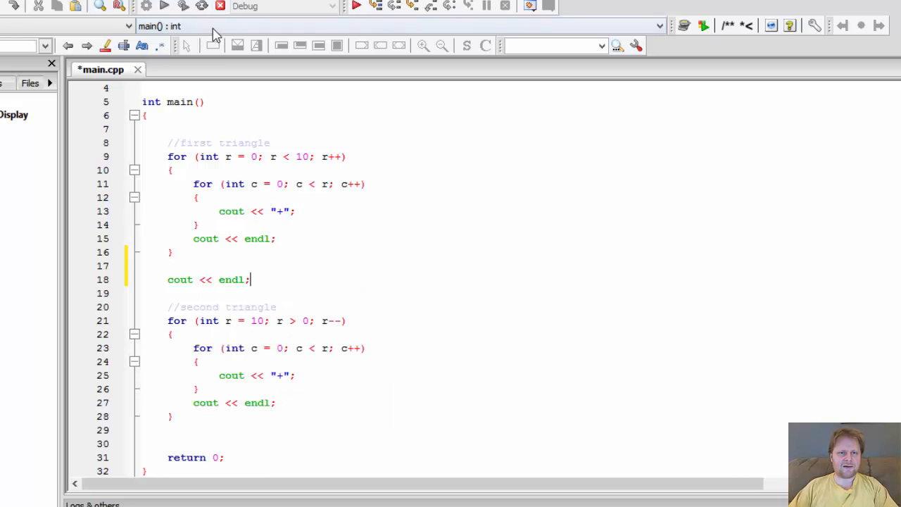
pyautogui.click(358, 6)
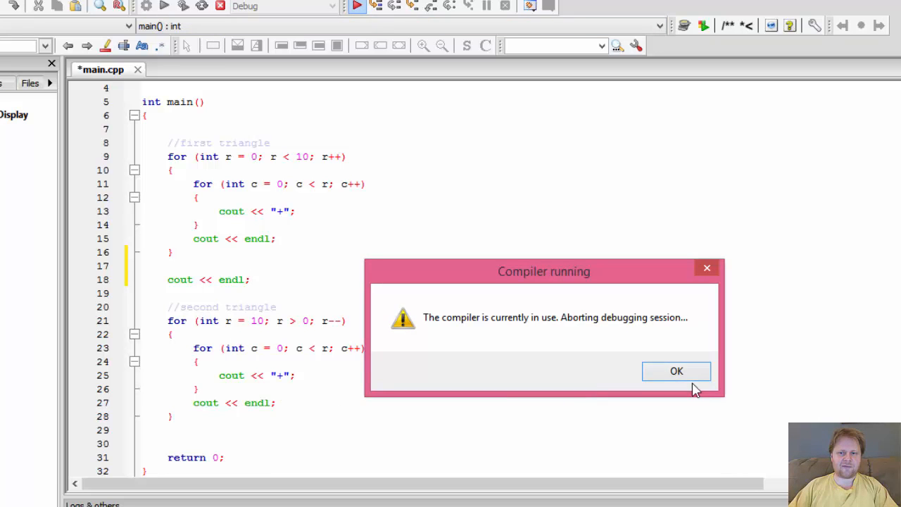
pyautogui.click(676, 372)
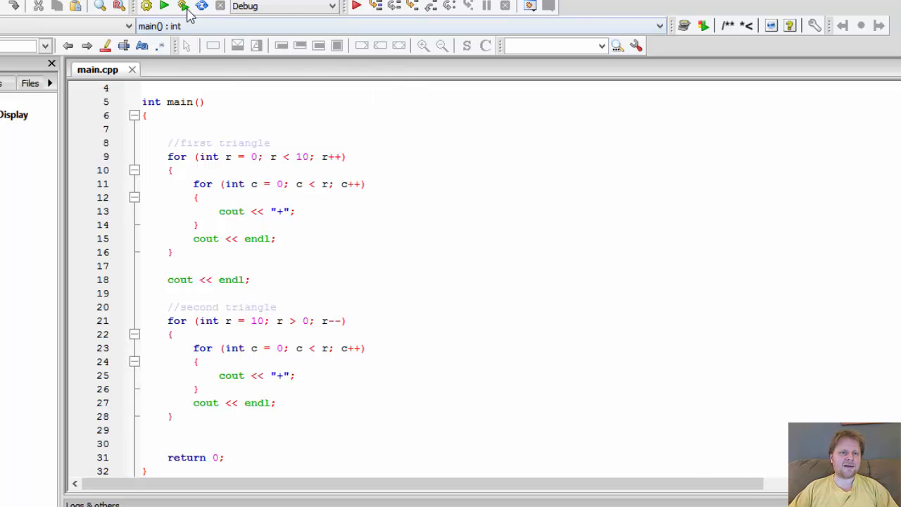
pyautogui.moveTo(183, 5)
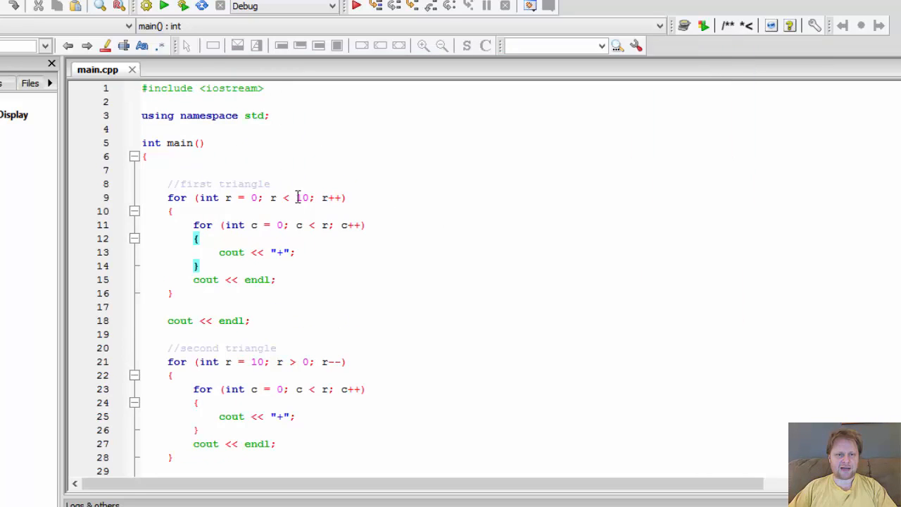
# - Change the first loop limit to 20 and the second start to 15
pyautogui.doubleClick(302, 197)
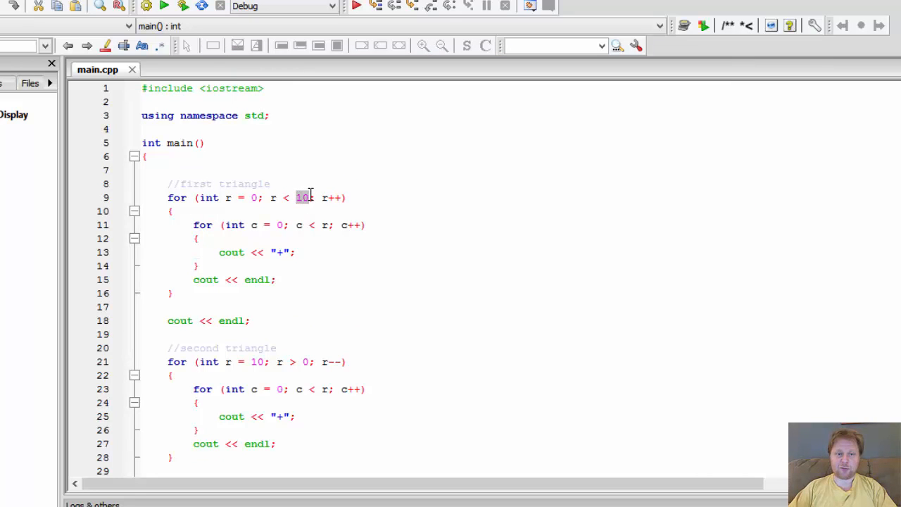
pyautogui.write('20')
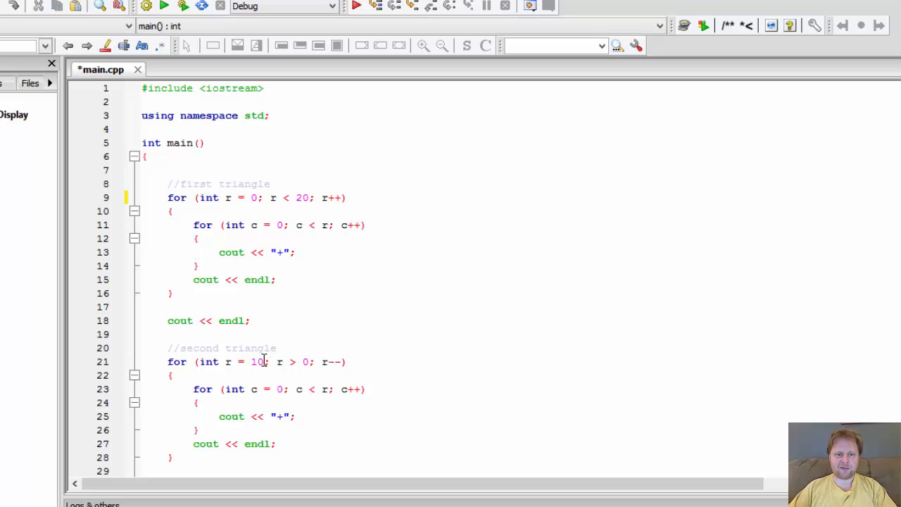
pyautogui.write('5')
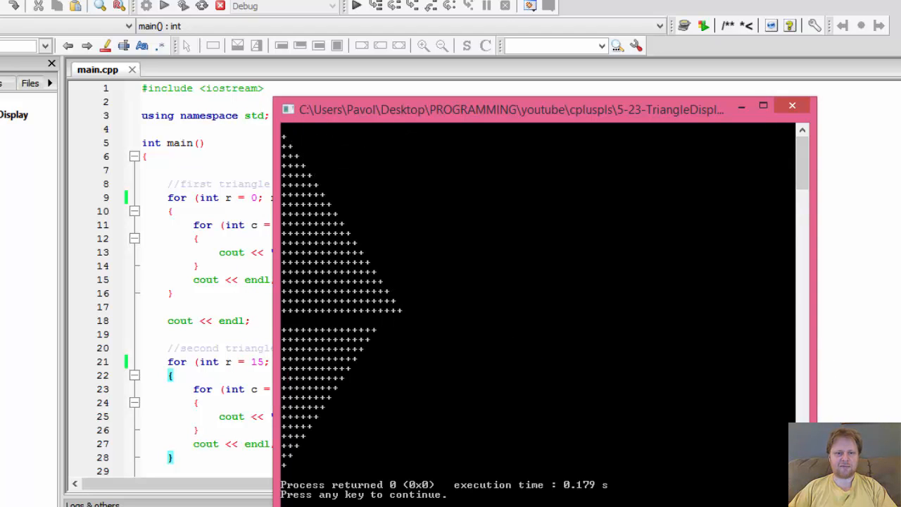
pyautogui.moveTo(791, 106)
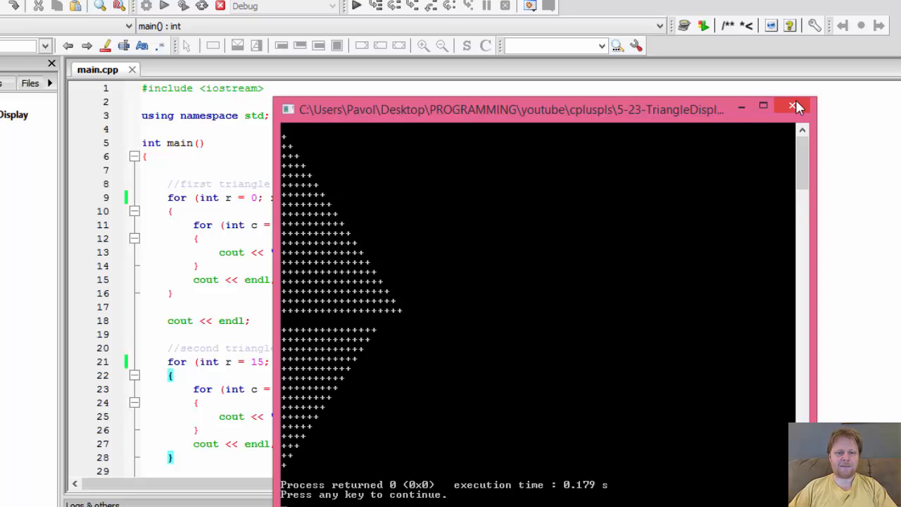
pyautogui.moveTo(794, 106)
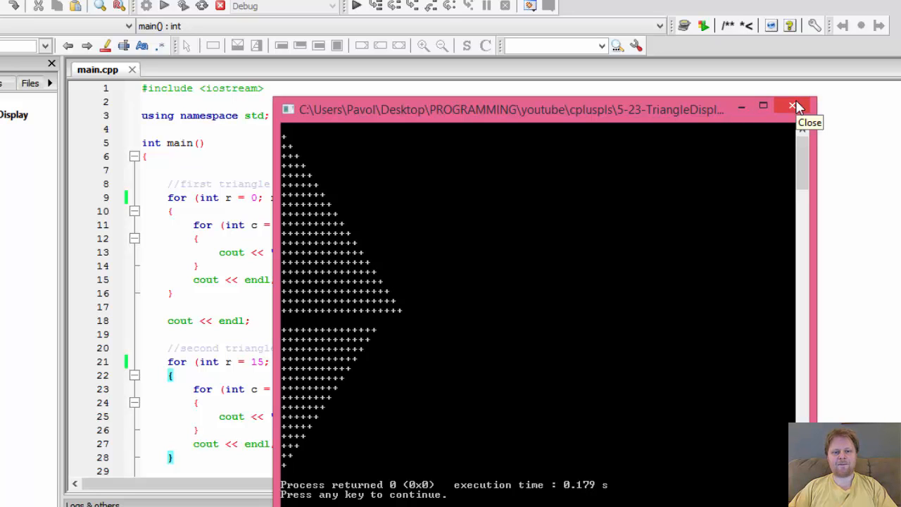
pyautogui.moveTo(416, 322)
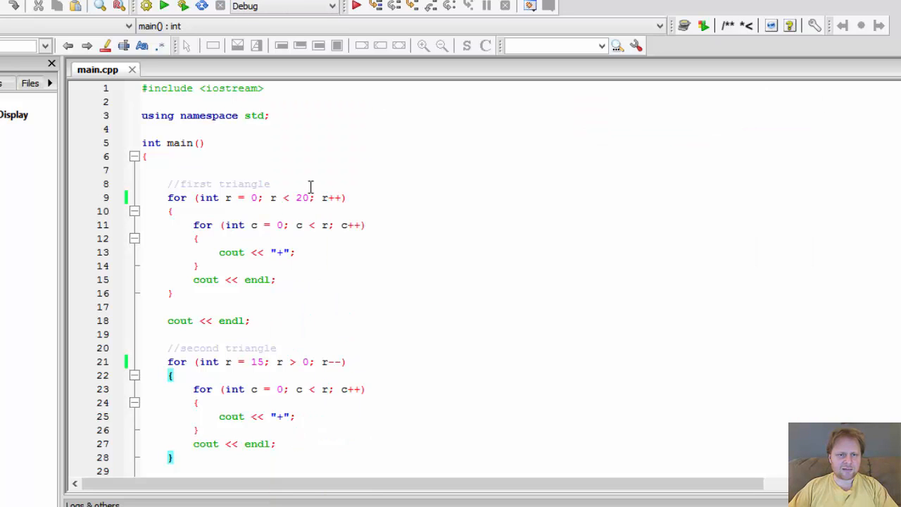
# - Set both triangle row counts to 5, run the program and close the output
pyautogui.doubleClick(301, 197)
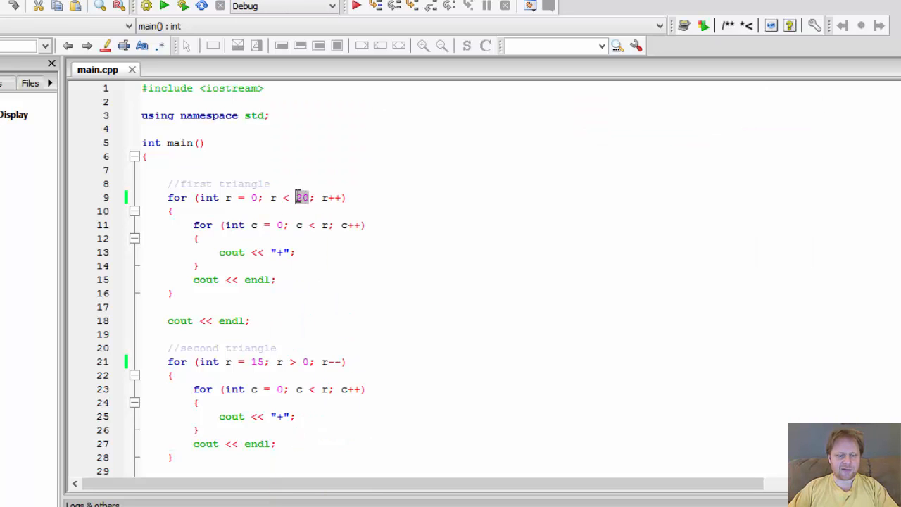
pyautogui.write('5')
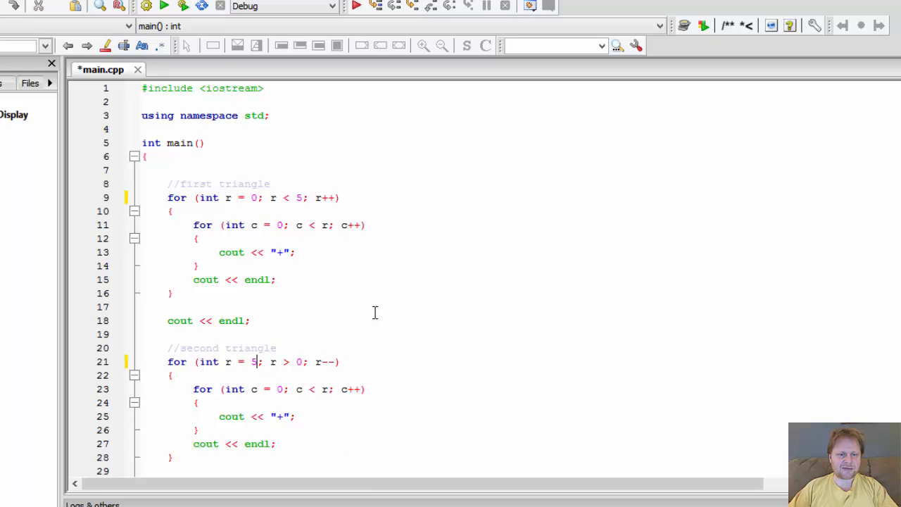
pyautogui.press('ctrl+s')
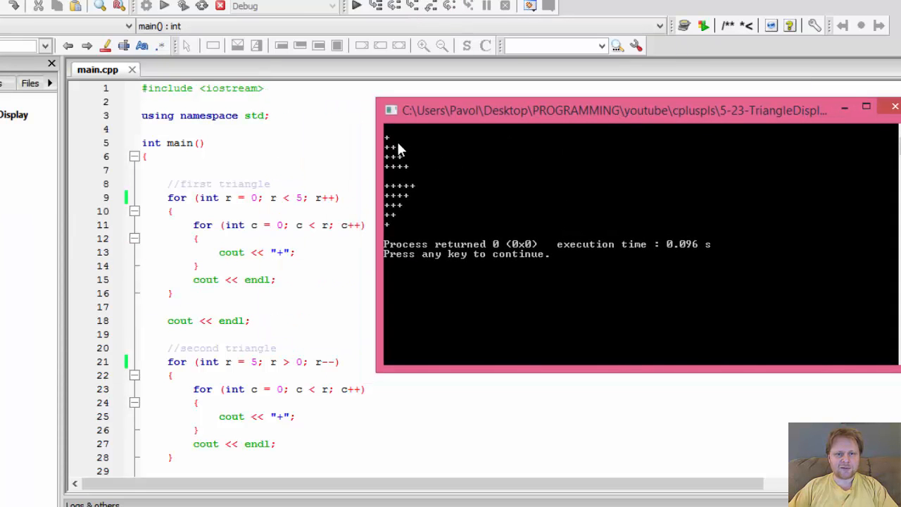
pyautogui.moveTo(420, 178)
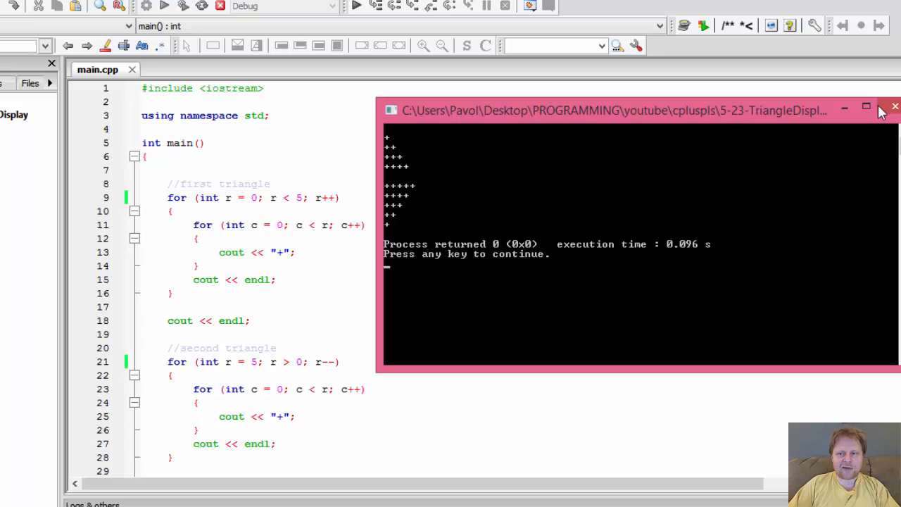
pyautogui.click(896, 107)
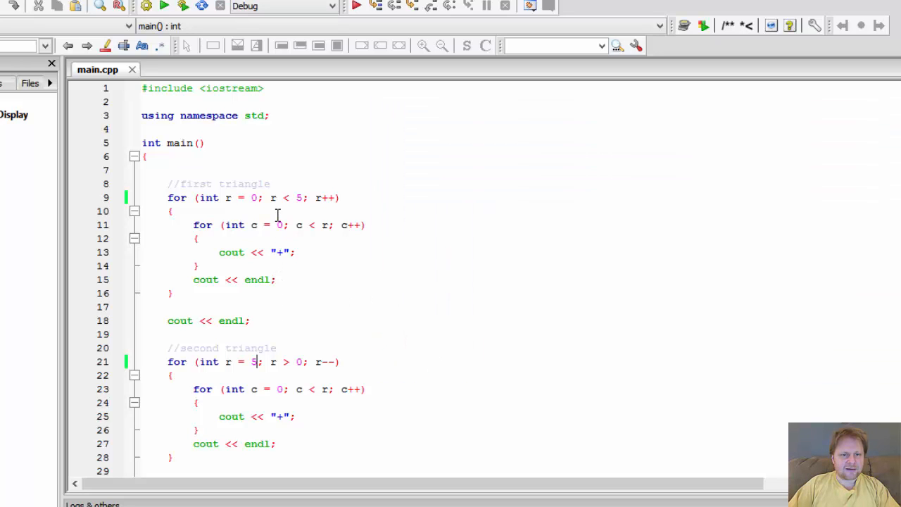
pyautogui.scroll(-3)
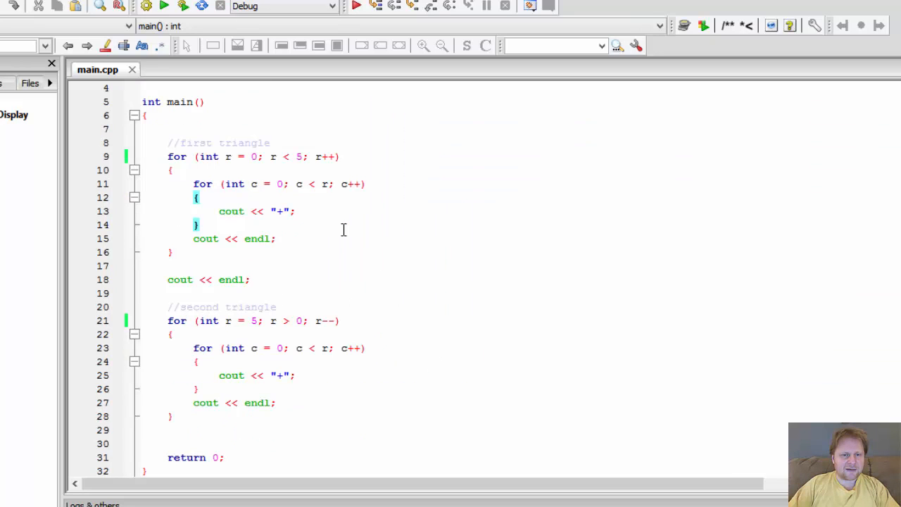
pyautogui.moveTo(316, 183)
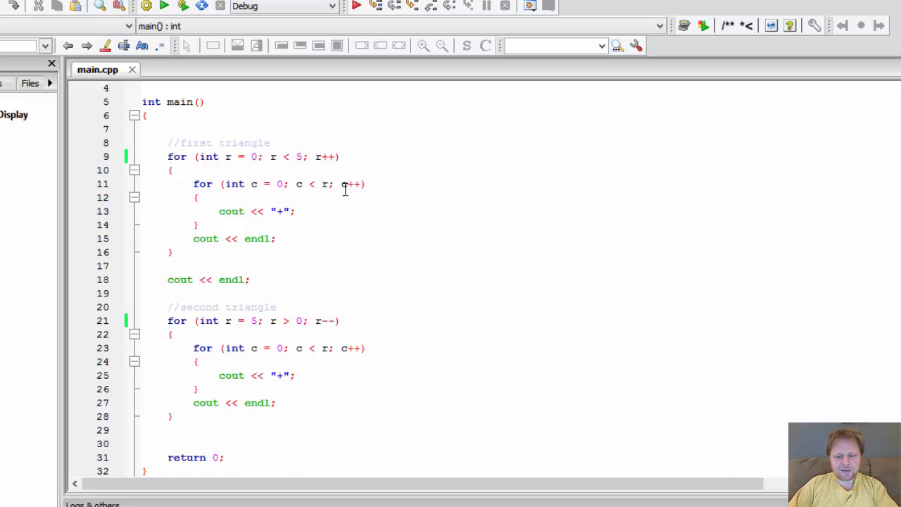
# - Change the first inner loop condition to c <= r, run, and close the output
pyautogui.write('=')
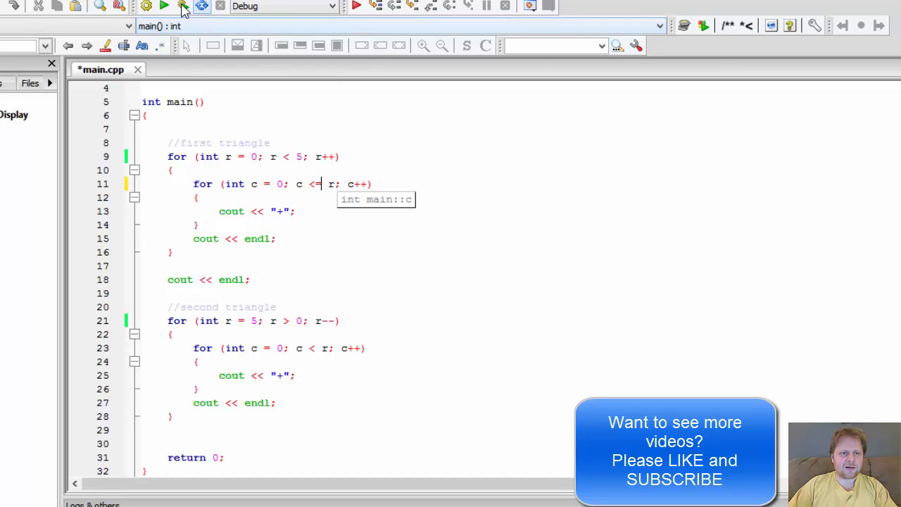
pyautogui.click(163, 5)
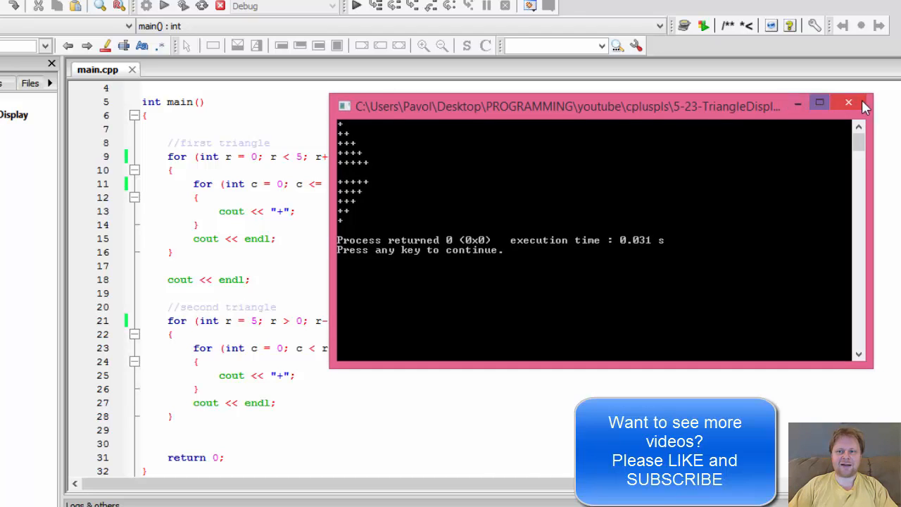
pyautogui.click(848, 103)
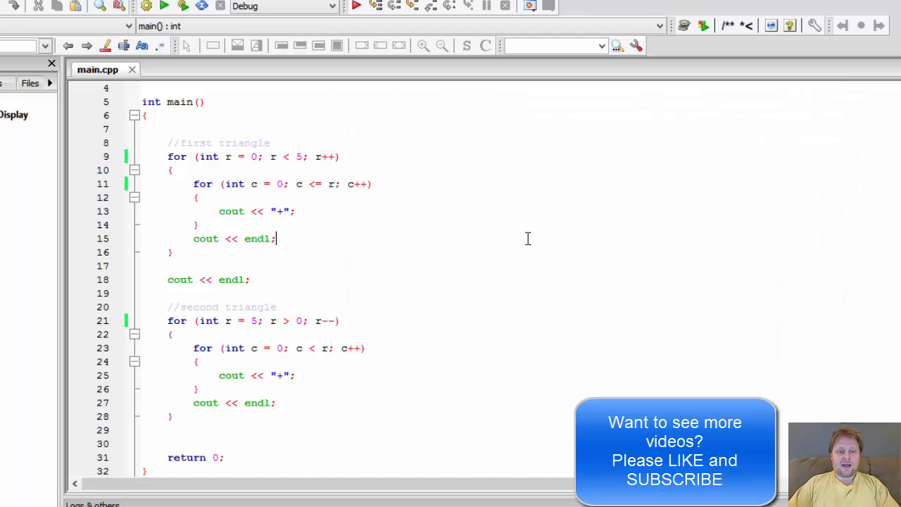